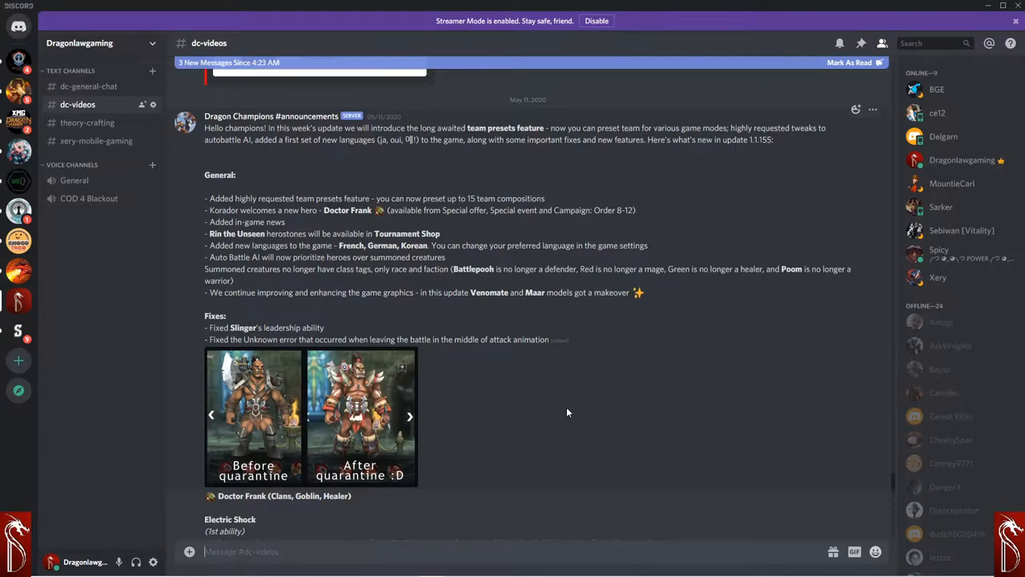
mouse_move(512, 304)
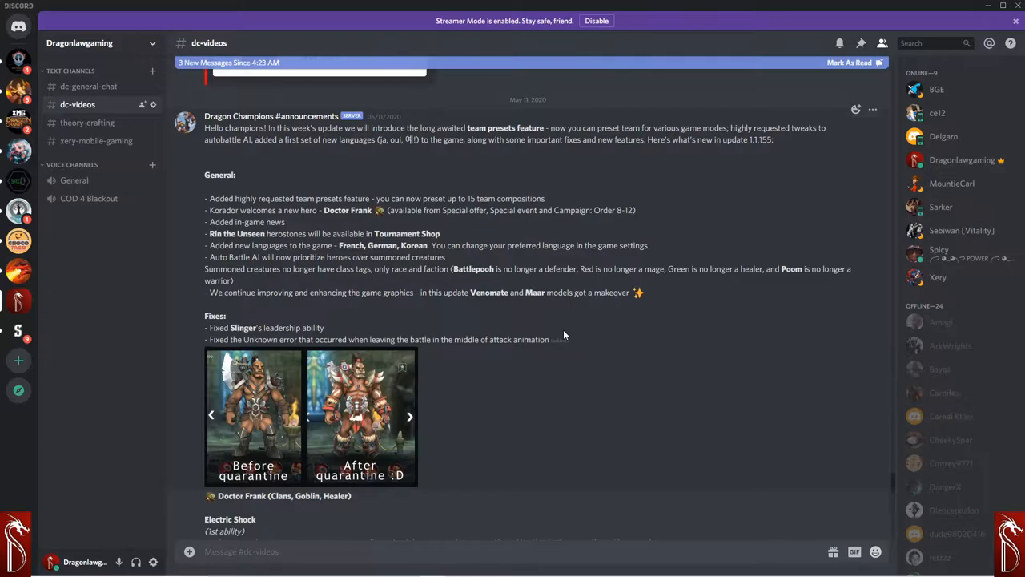
Step: Scroll the dc-videos announcements down to the Artifacts FAQ and back up to the update post
scroll("down", 3)
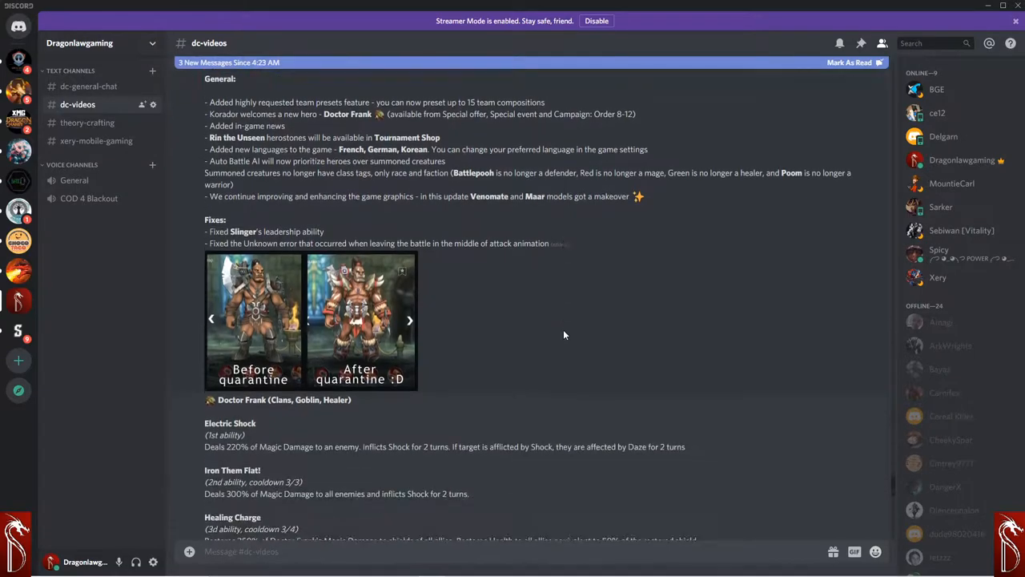
scroll("down", 3)
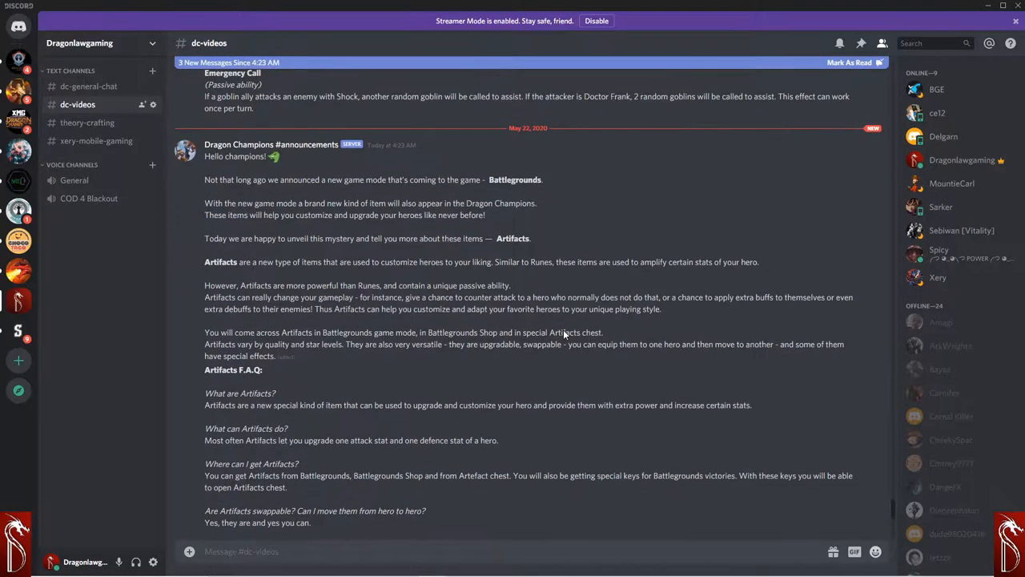
mouse_move(564, 335)
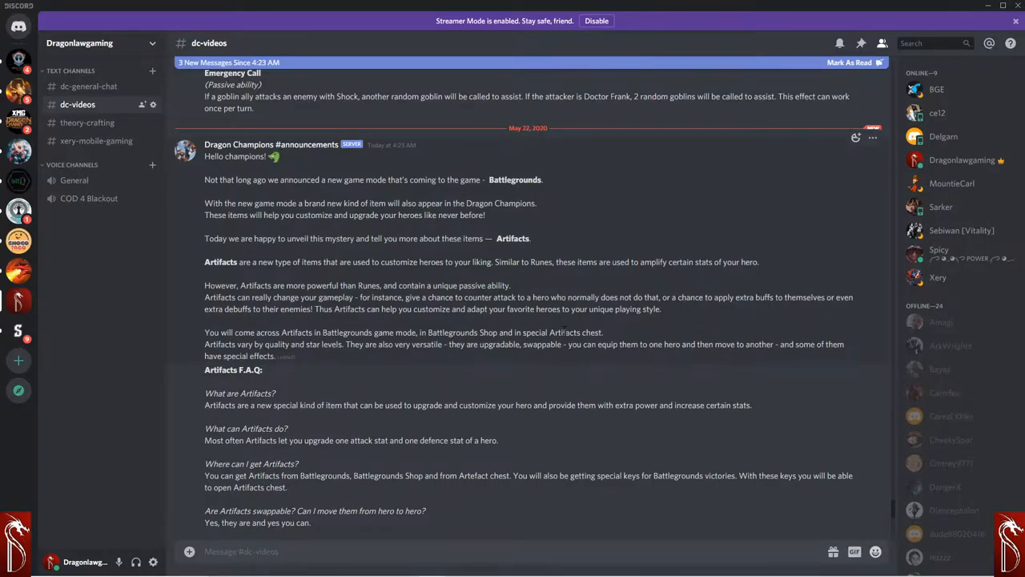
scroll("up", 3)
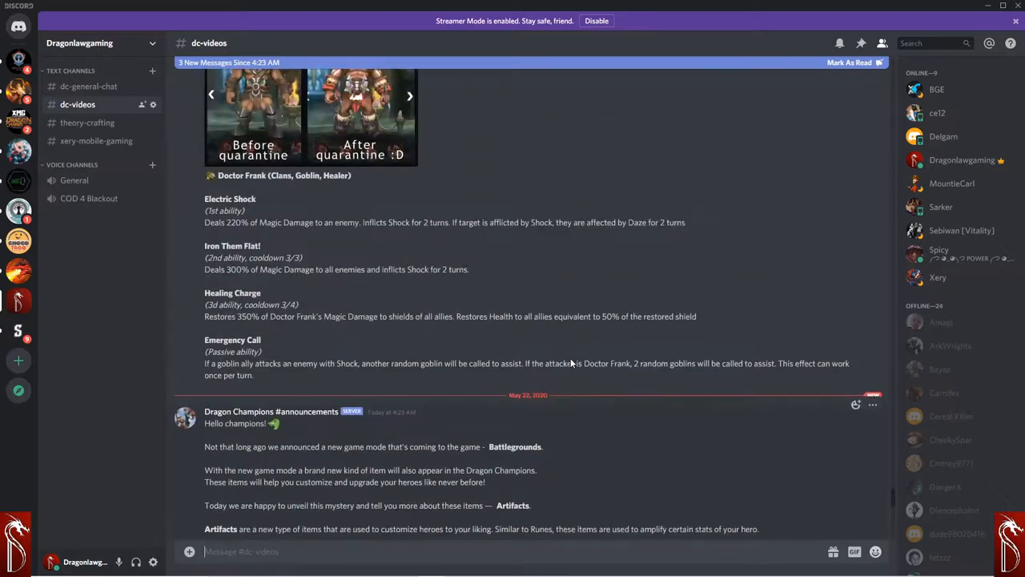
scroll("up", 3)
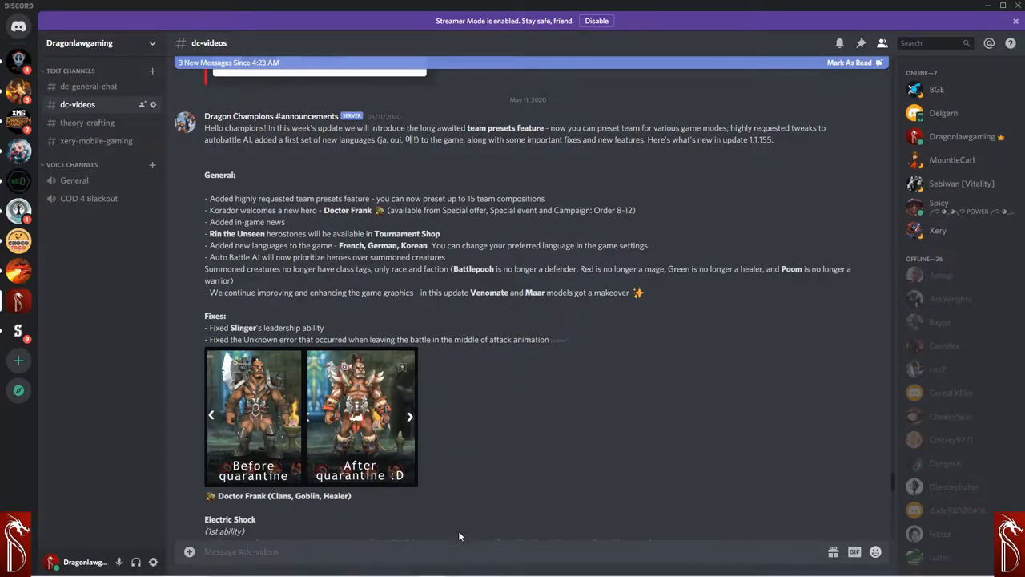
mouse_move(753, 202)
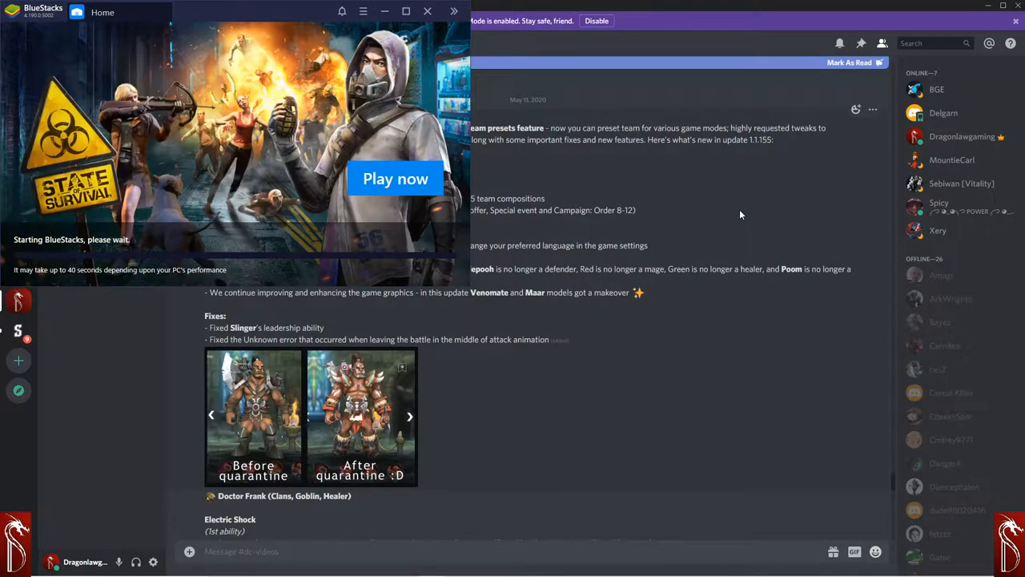
Step: Move the starting BlueStacks window out of the way so Discord's post stays visible
left_click(426, 11)
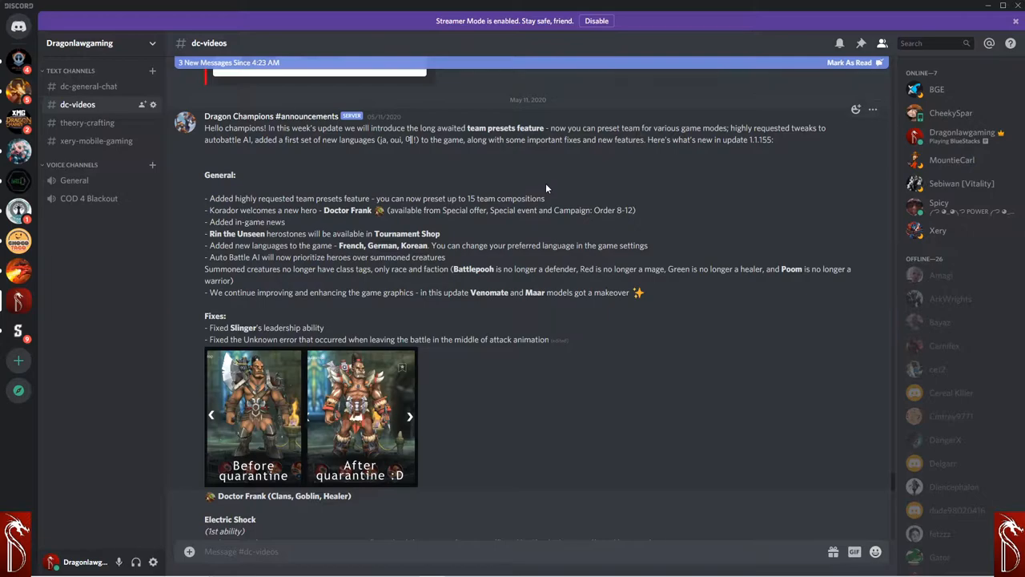
mouse_move(529, 191)
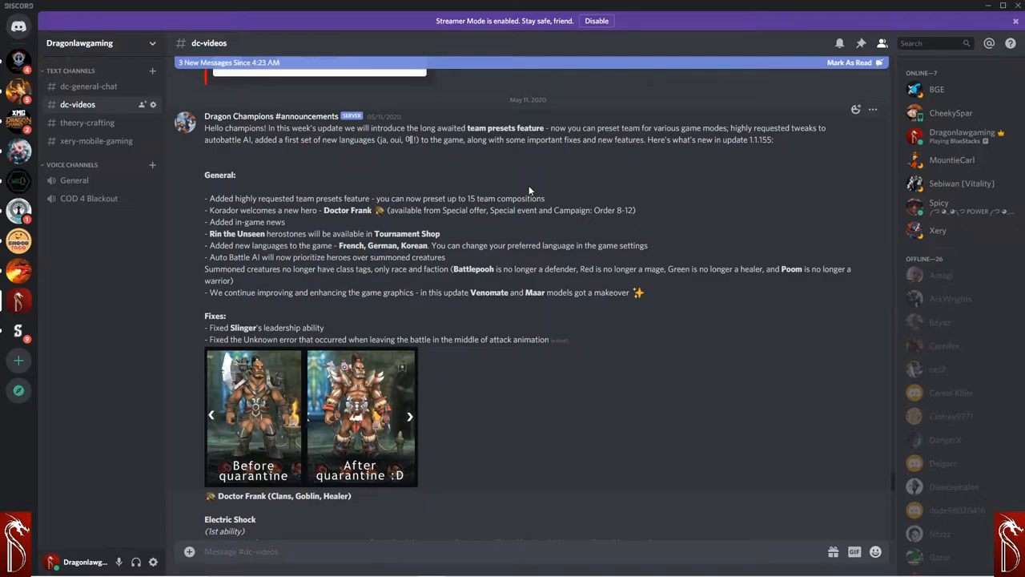
mouse_move(326, 400)
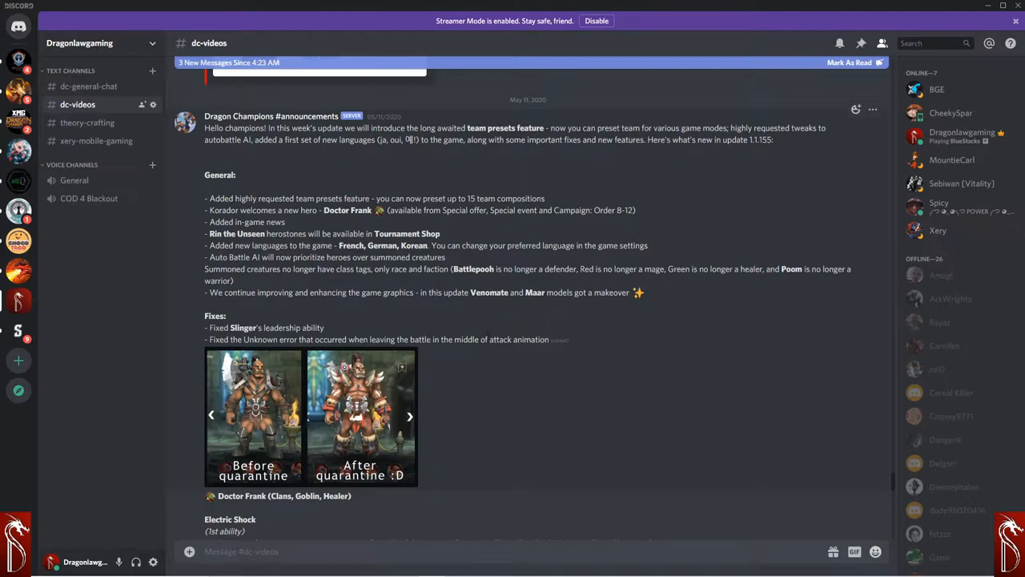
mouse_move(346, 413)
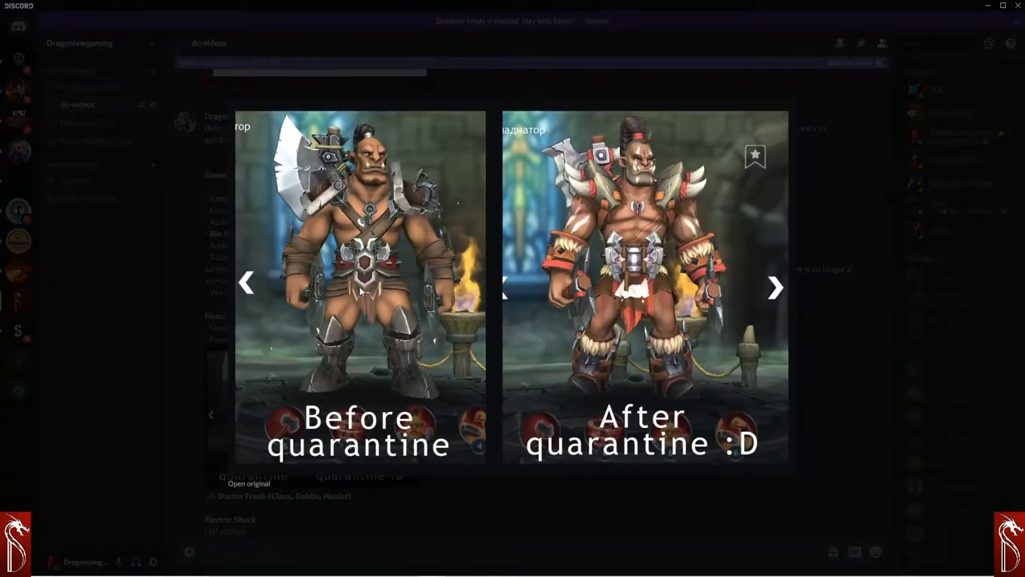
mouse_move(312, 184)
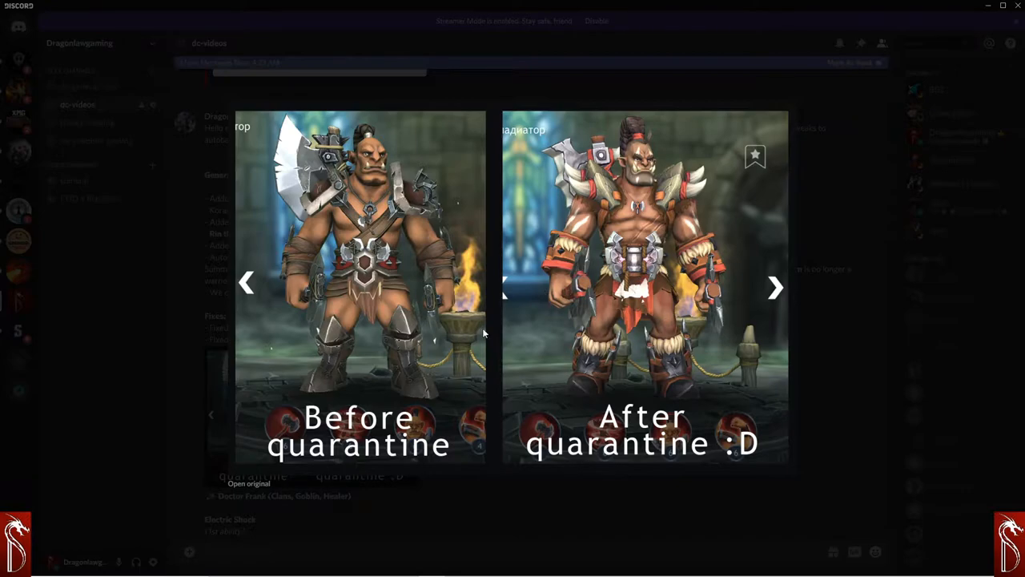
mouse_move(861, 400)
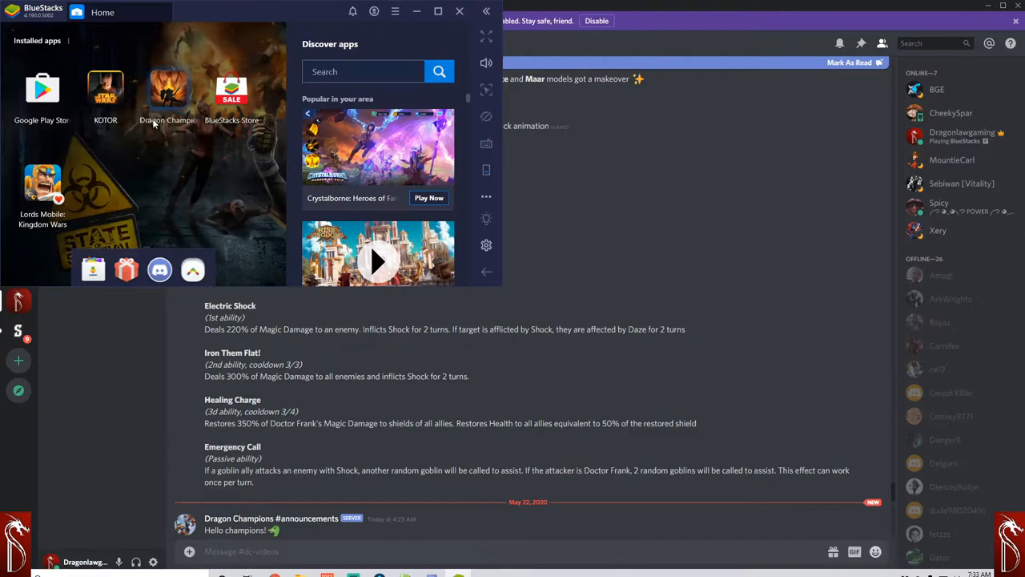
Step: Launch Dragon Champions from the BlueStacks installed apps
left_click(167, 88)
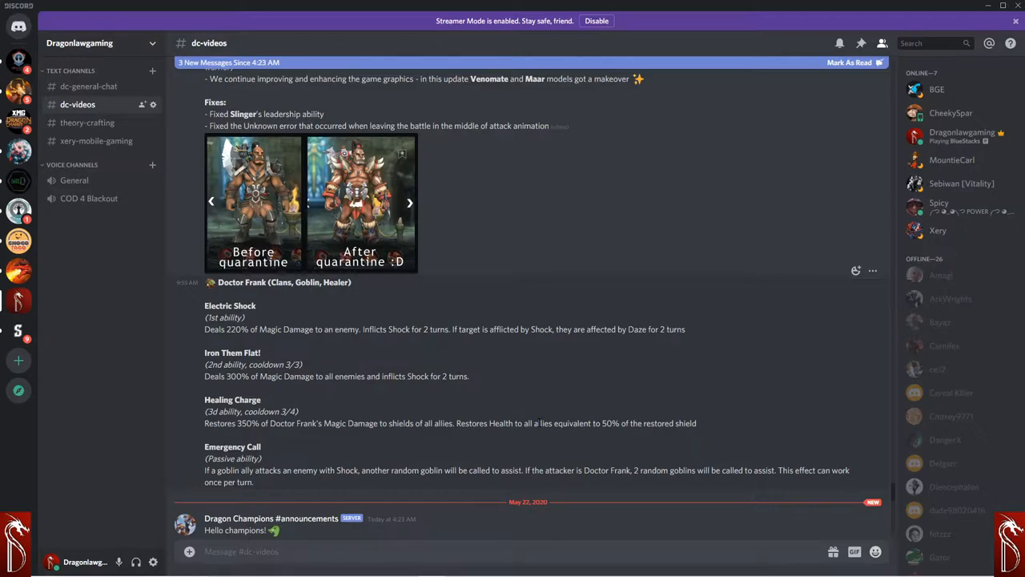
mouse_move(413, 362)
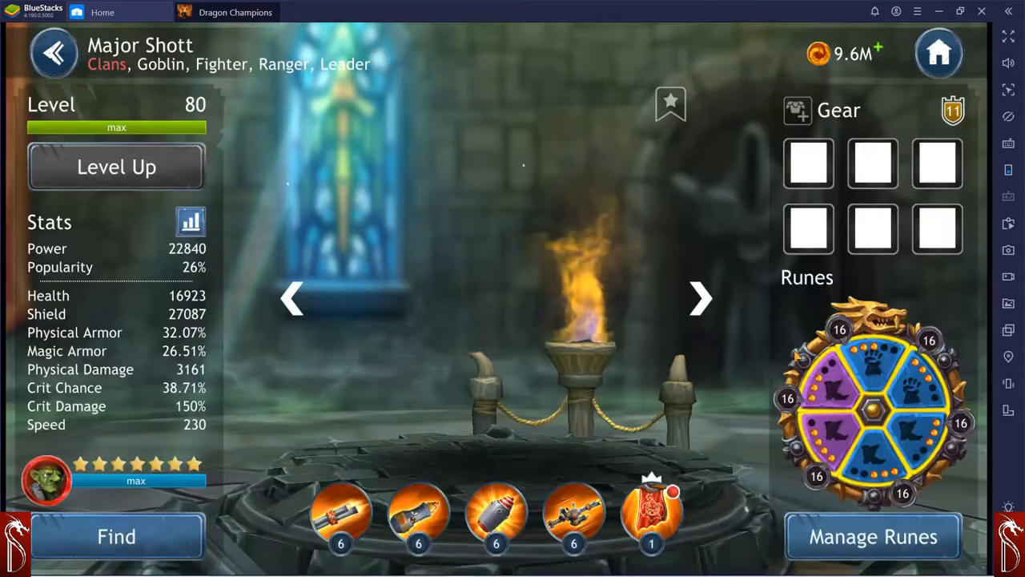
Step: Return to the Heroes list, filter to Goblins and enter Doctor Frank's hero page
left_click(55, 52)
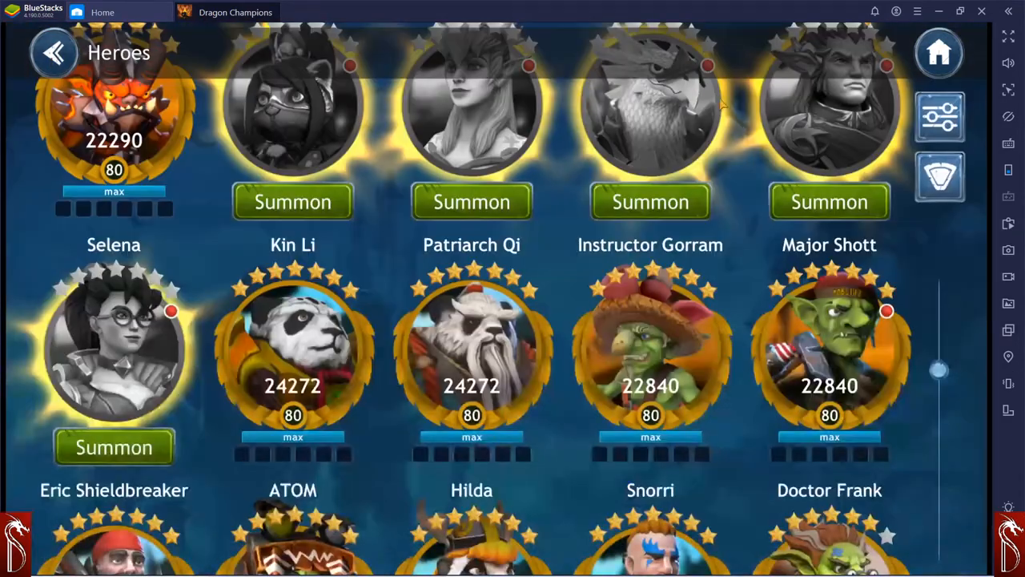
left_click(938, 117)
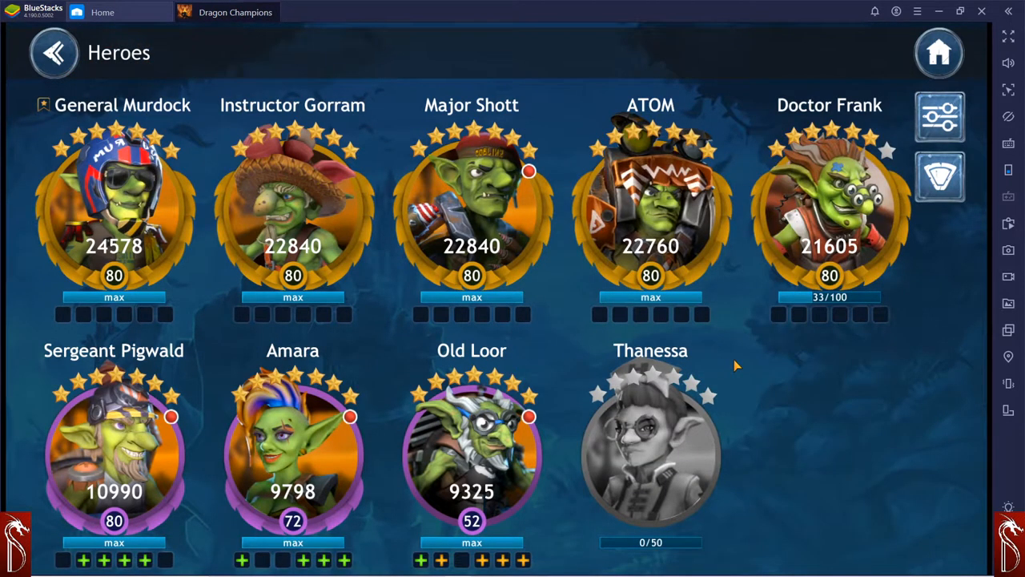
mouse_move(95, 217)
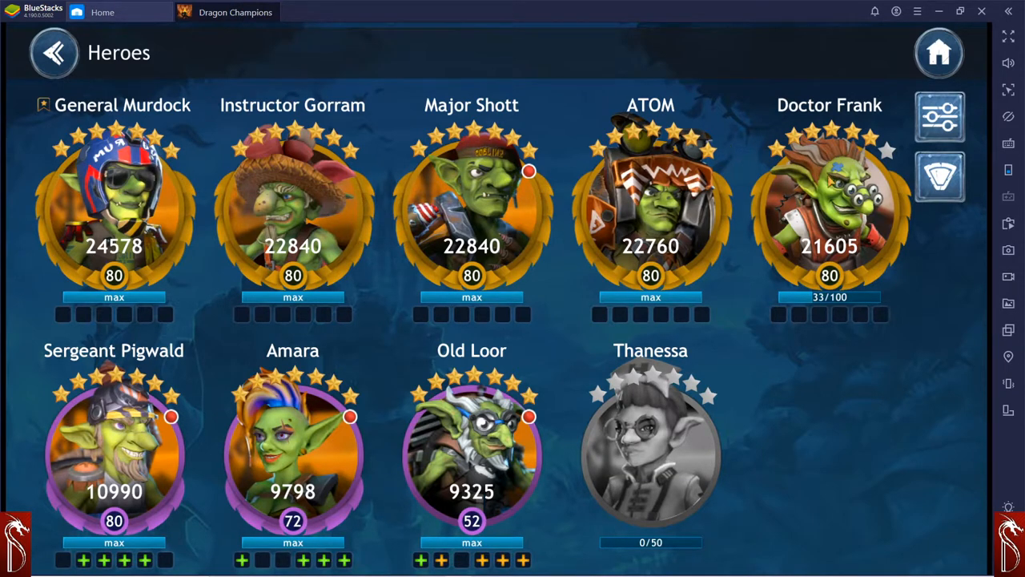
left_click(829, 205)
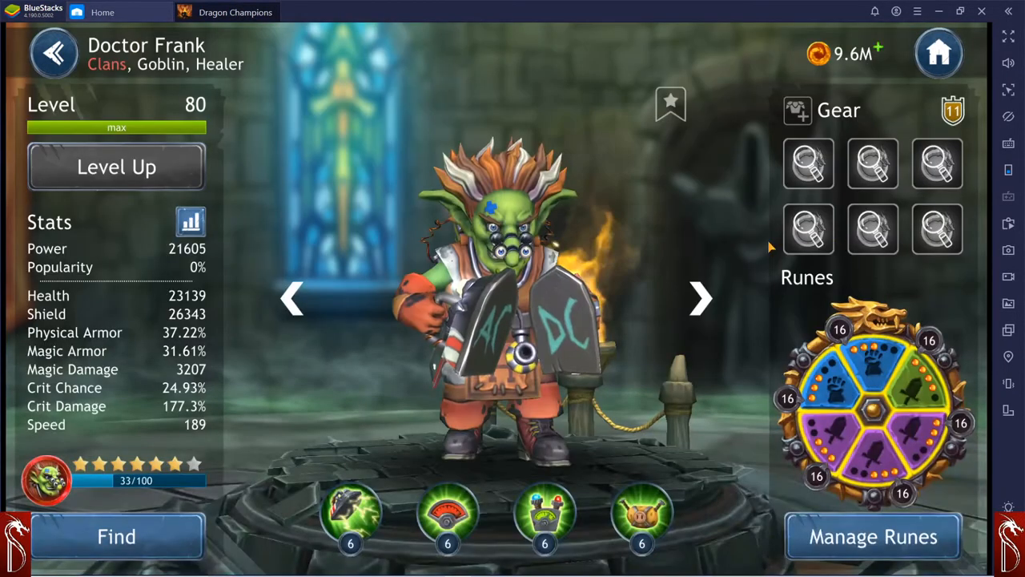
Step: Find Doctor Frank's herostone stage, autobattle it, and check the Knight's Gait fragment reward
left_click(116, 534)
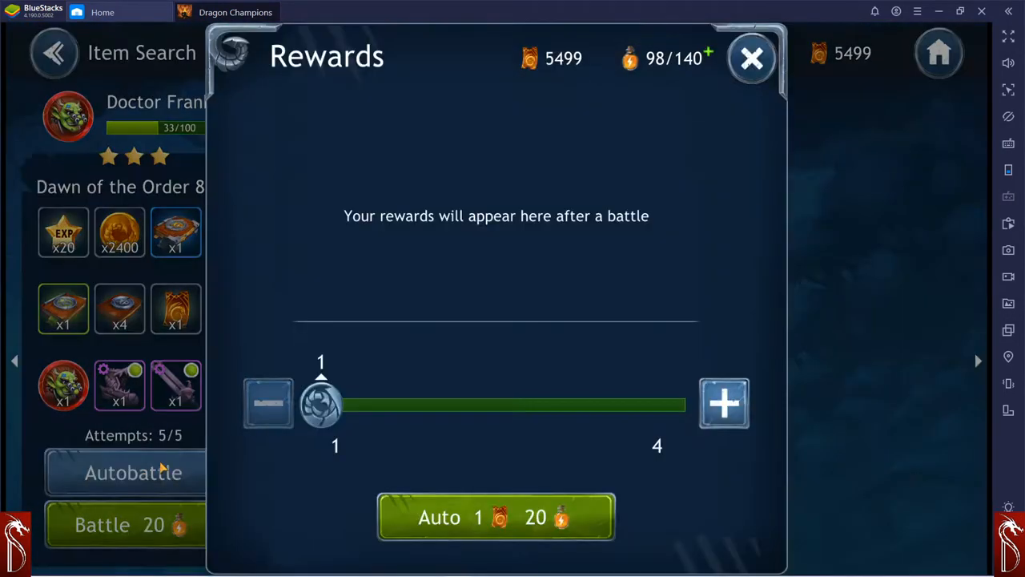
left_click(496, 516)
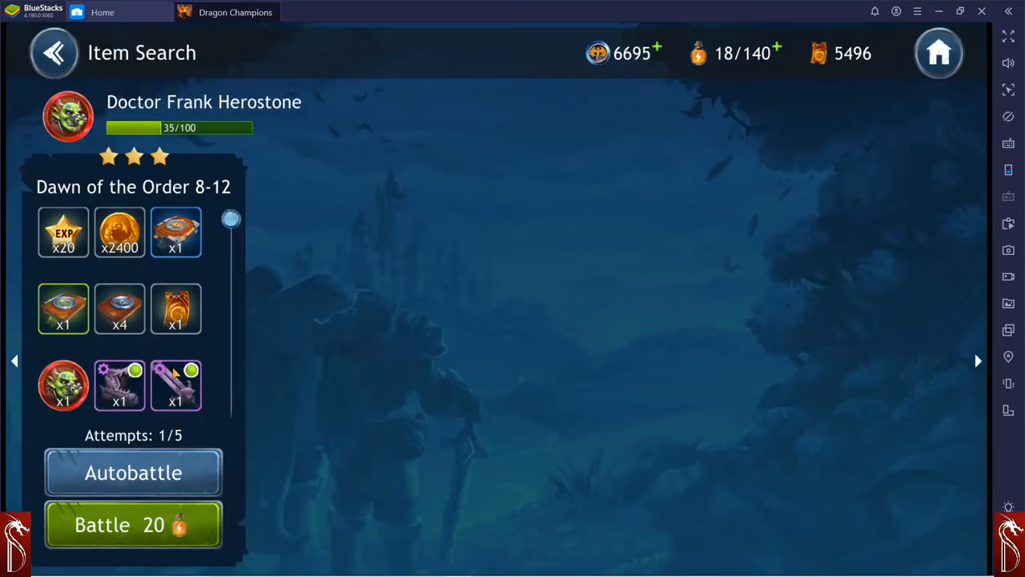
left_click(176, 385)
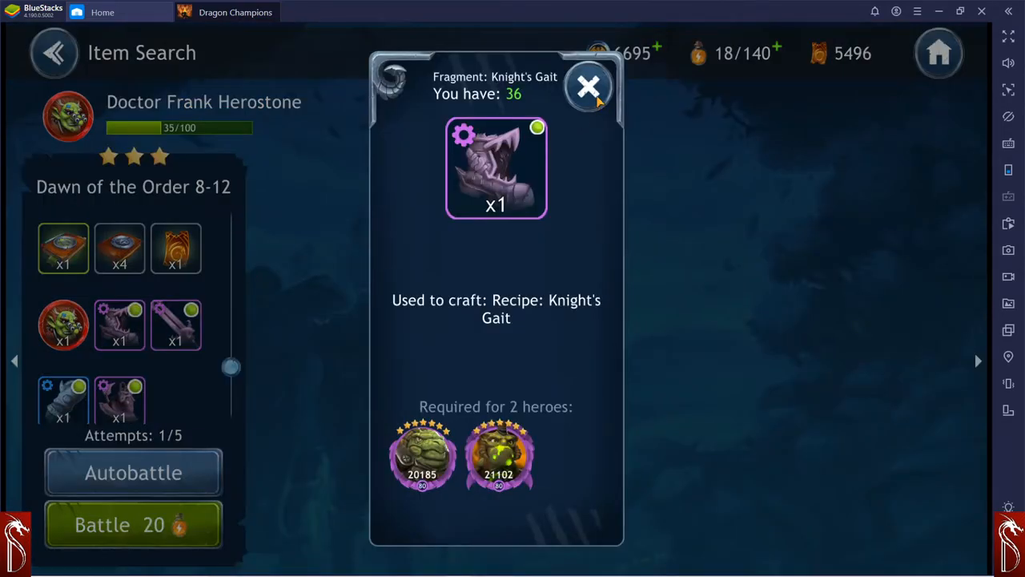
left_click(589, 86)
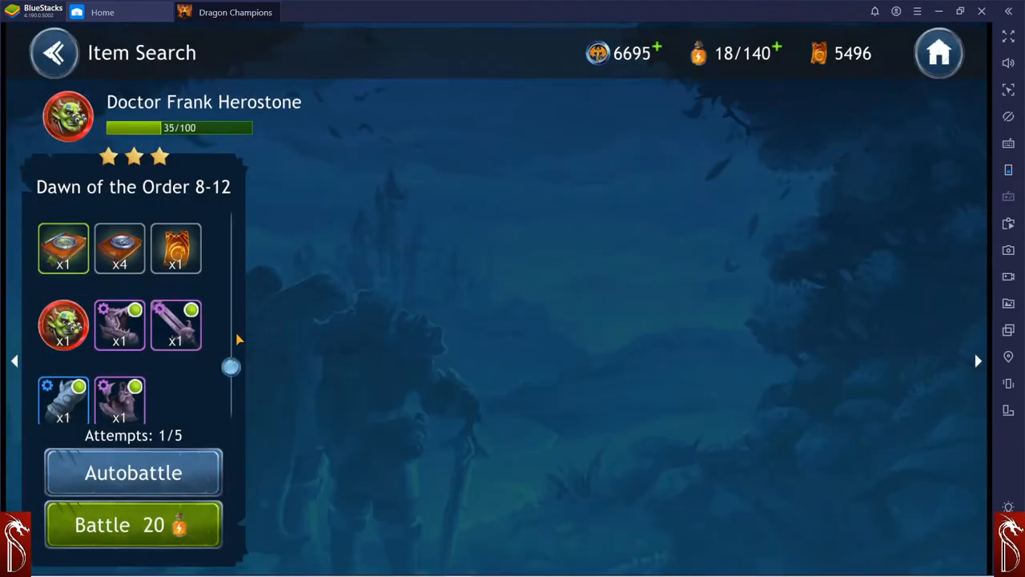
mouse_move(425, 275)
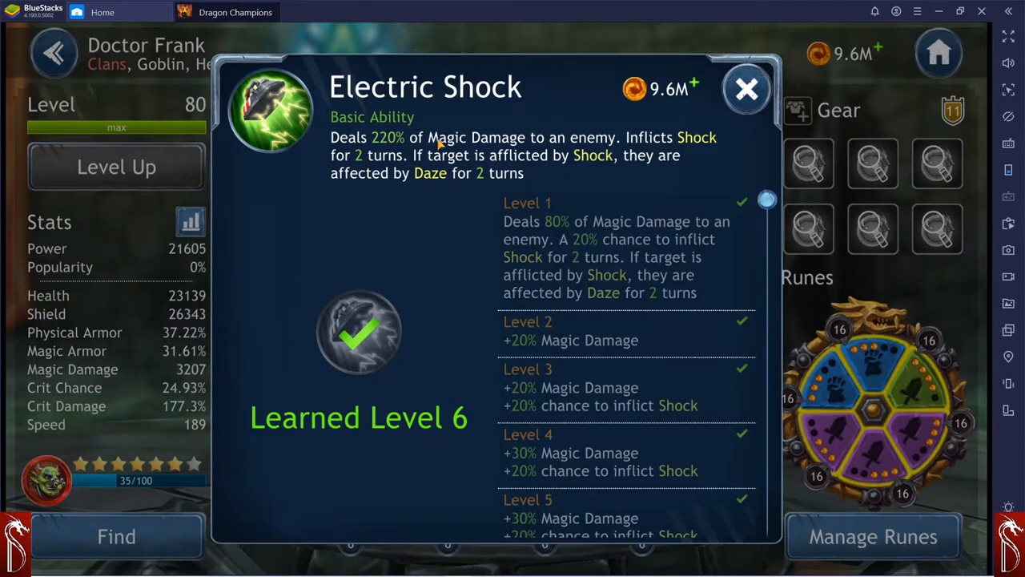
mouse_move(558, 160)
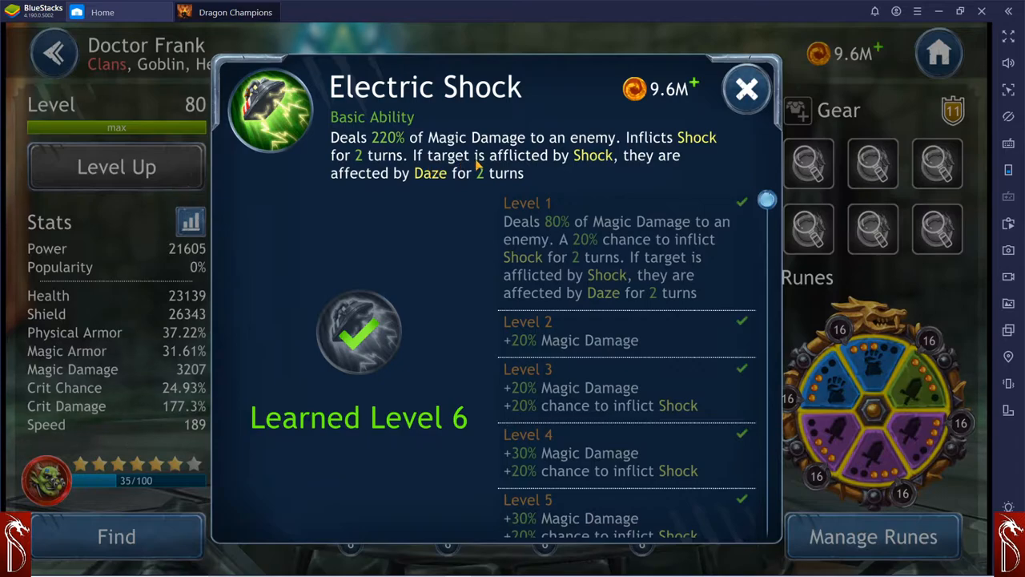
mouse_move(547, 168)
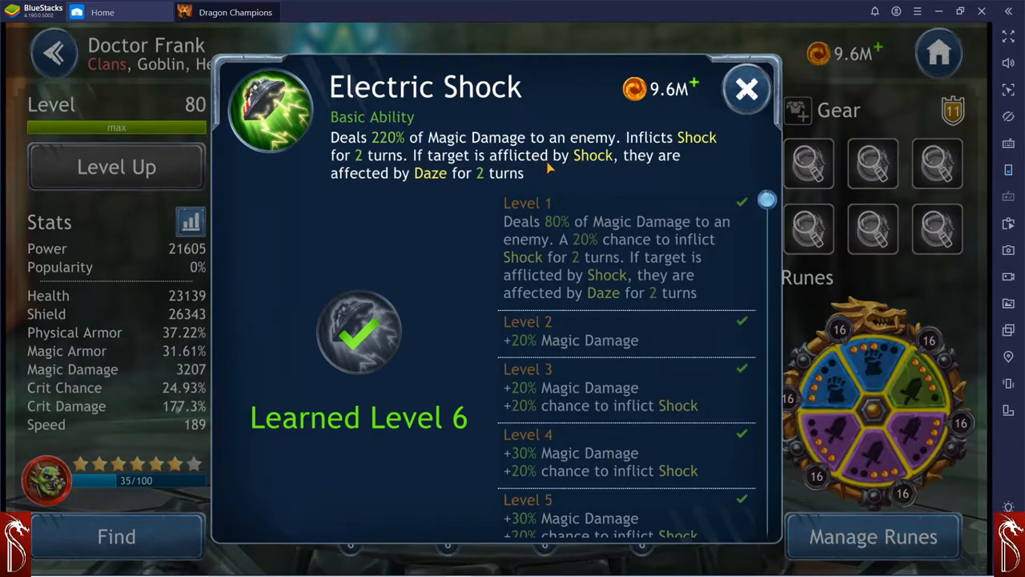
mouse_move(658, 165)
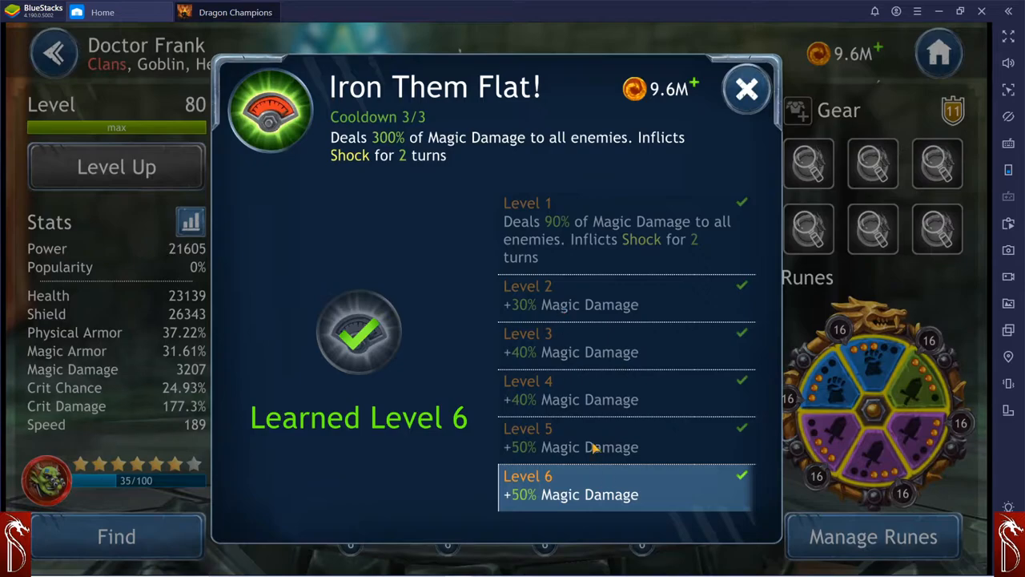
mouse_move(568, 376)
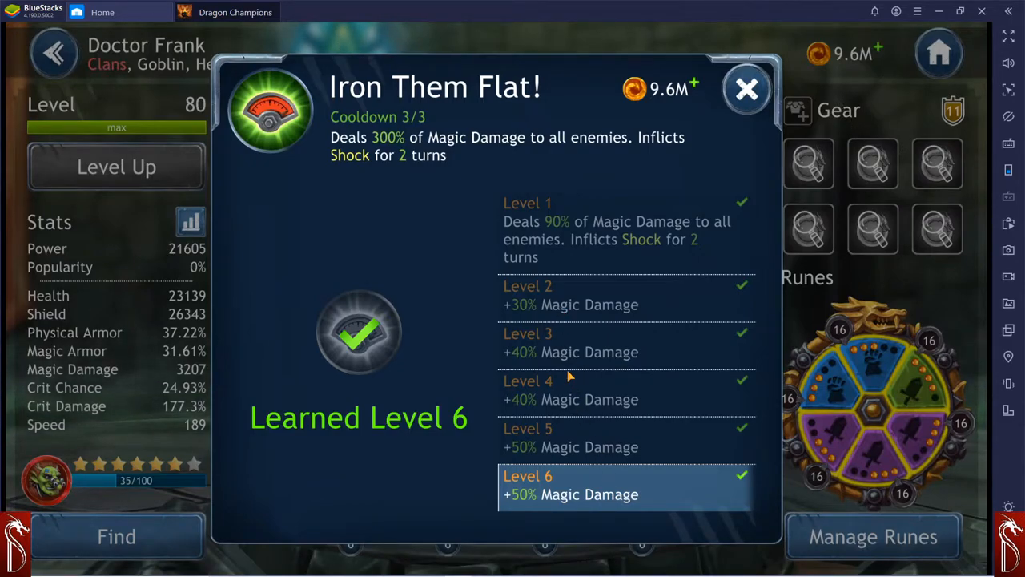
mouse_move(471, 142)
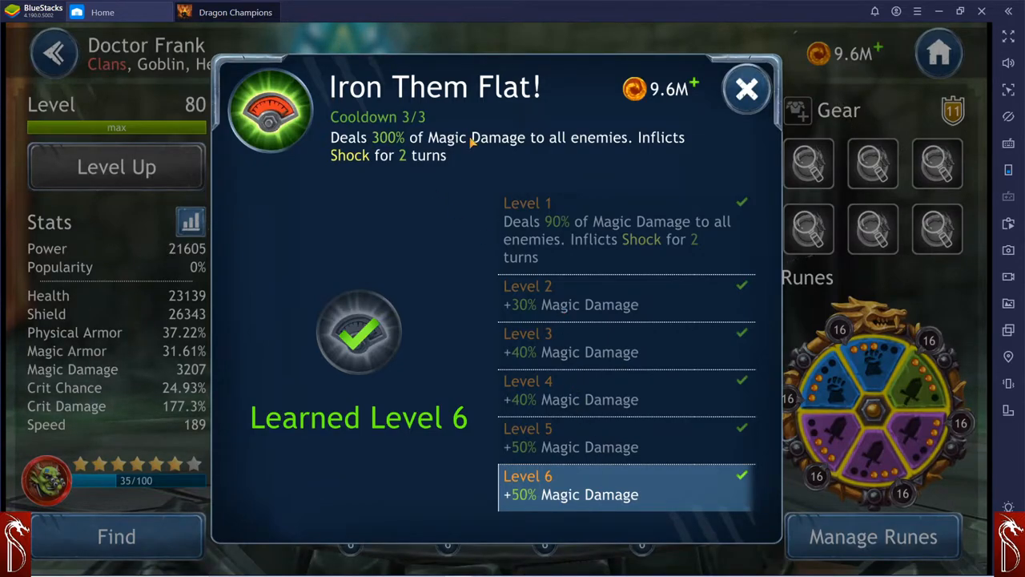
mouse_move(417, 164)
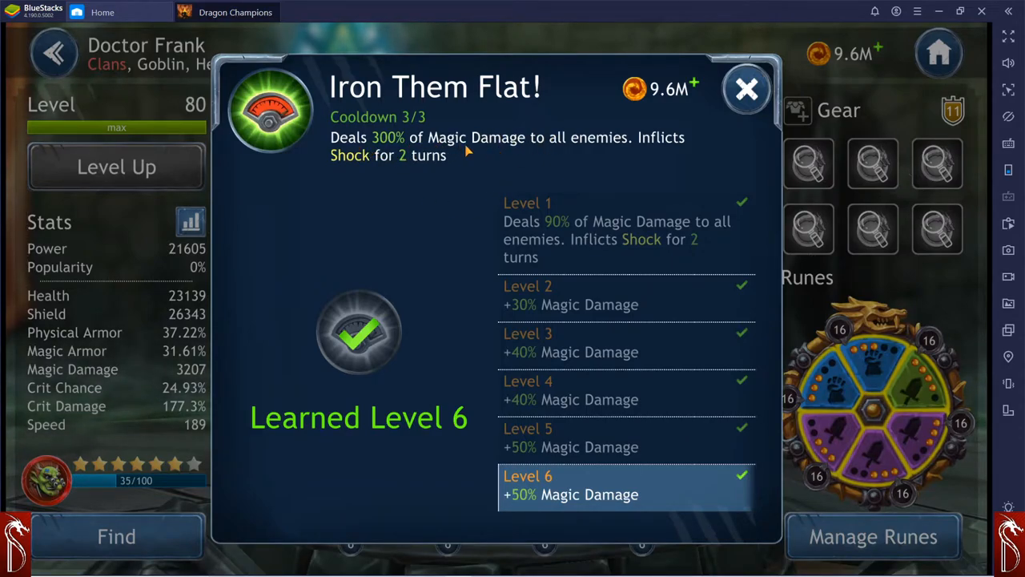
mouse_move(367, 180)
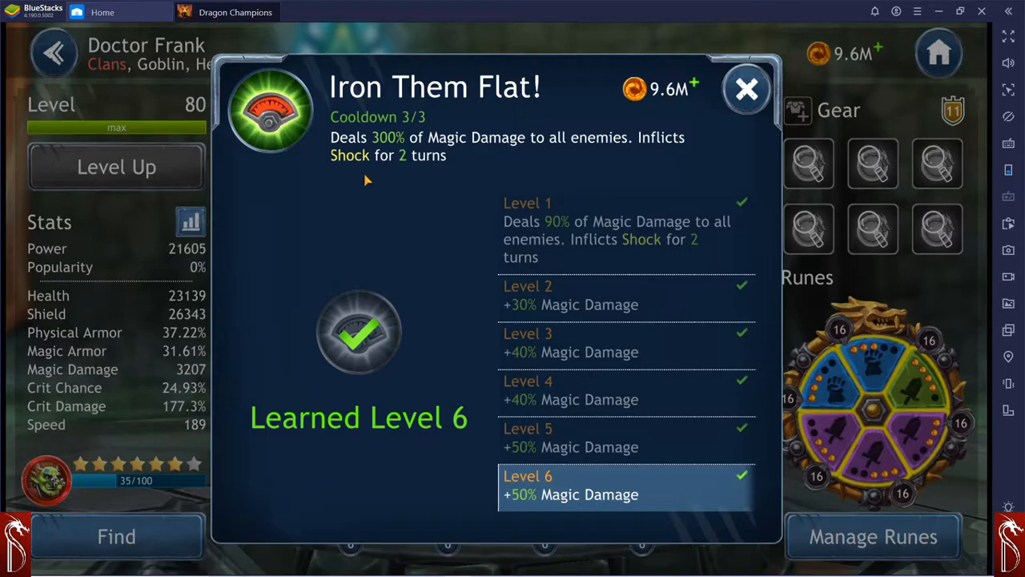
Step: Scroll the Iron Them Flat! level list down to Level 6 and back
scroll("down", 3)
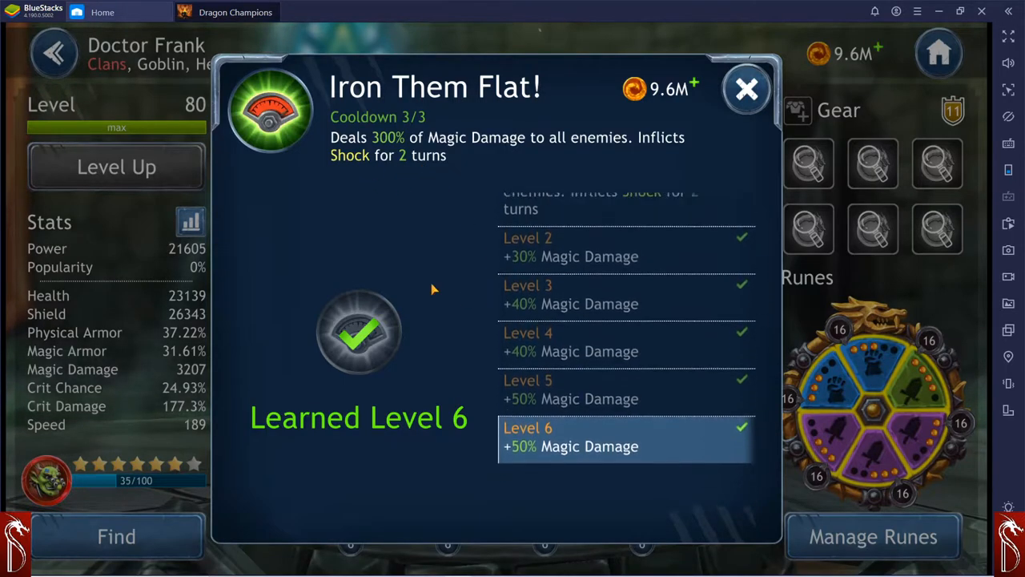
scroll("up", 3)
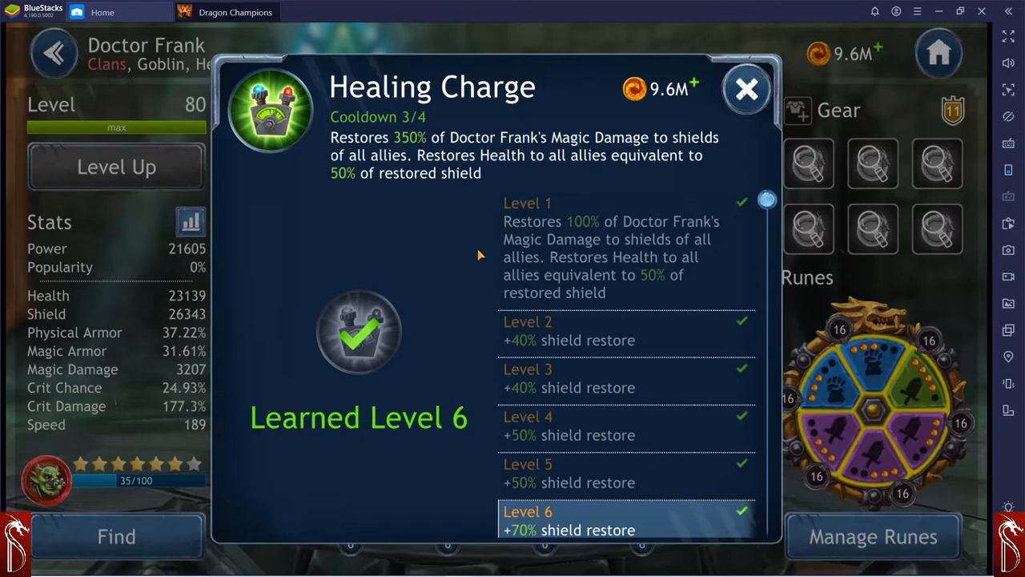
mouse_move(513, 354)
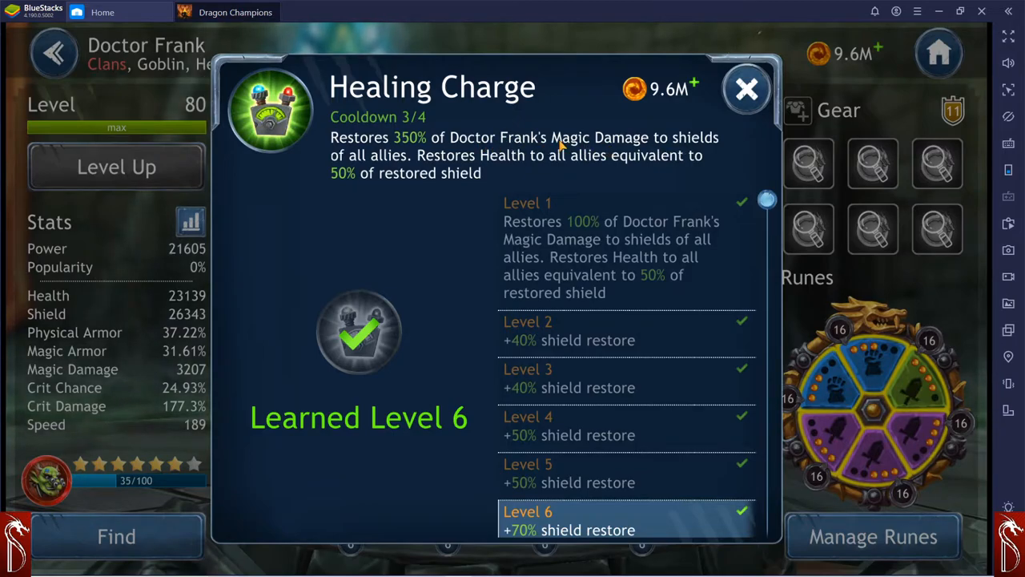
mouse_move(452, 165)
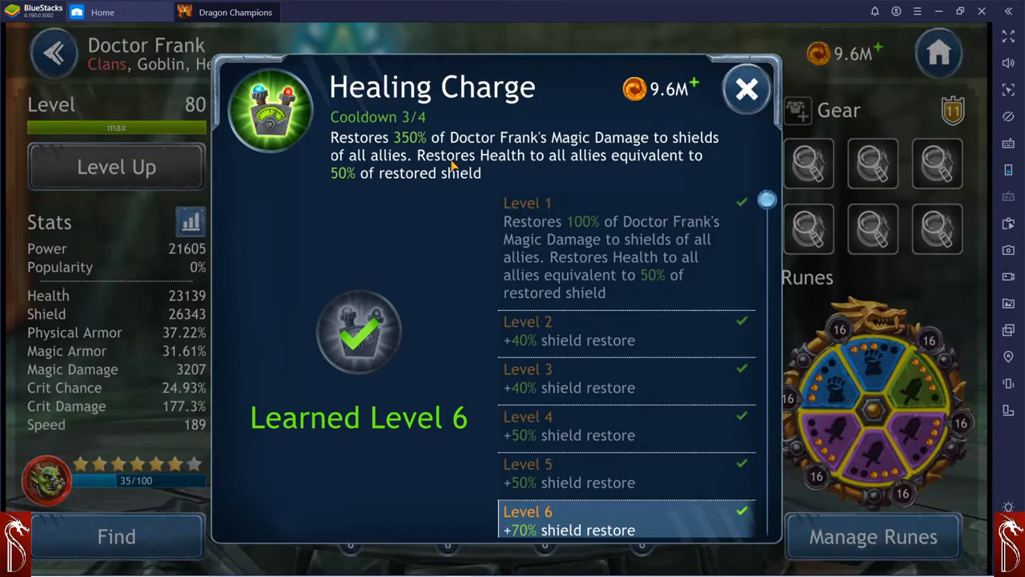
mouse_move(415, 189)
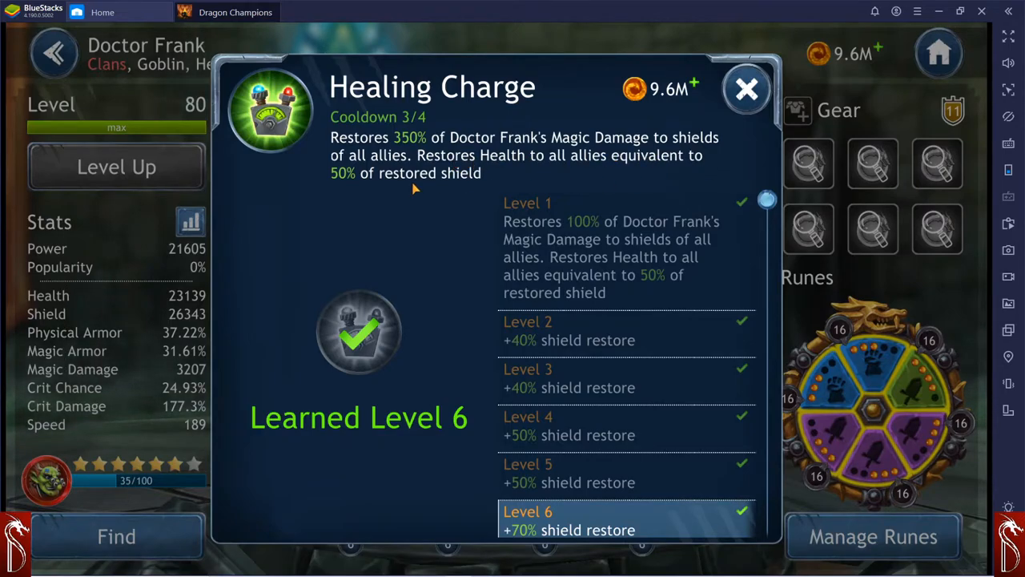
mouse_move(579, 346)
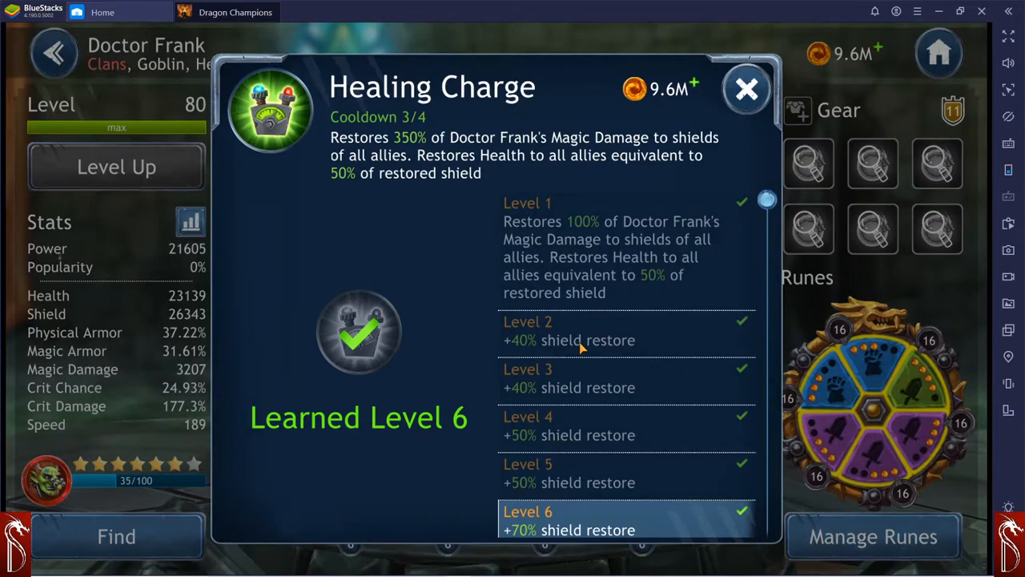
mouse_move(536, 346)
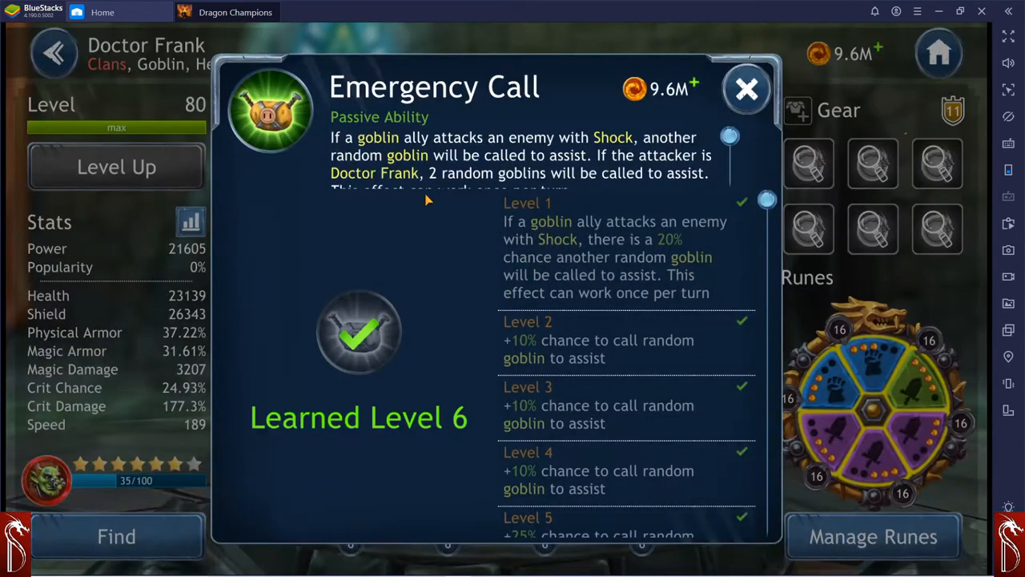
mouse_move(669, 143)
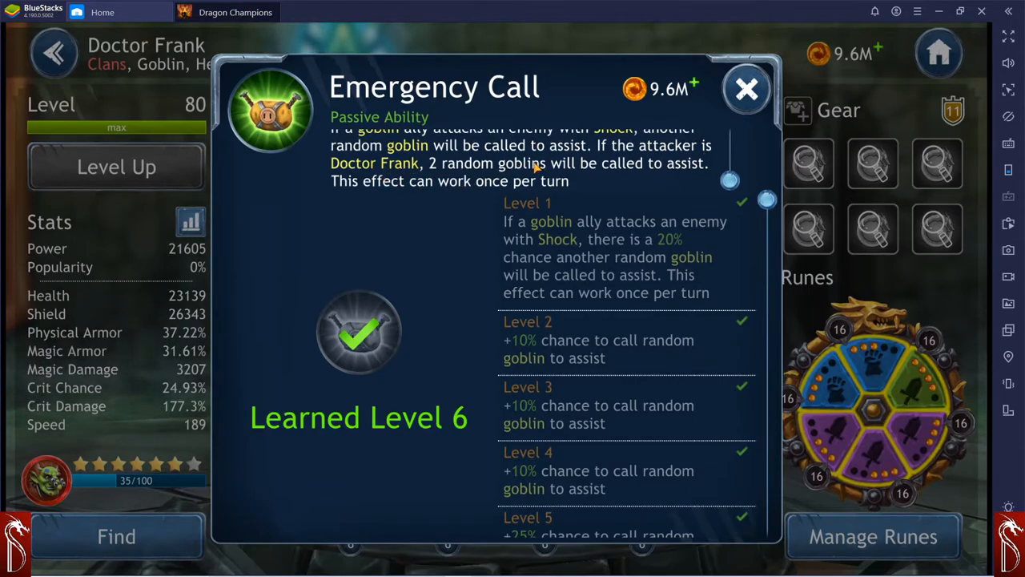
mouse_move(497, 173)
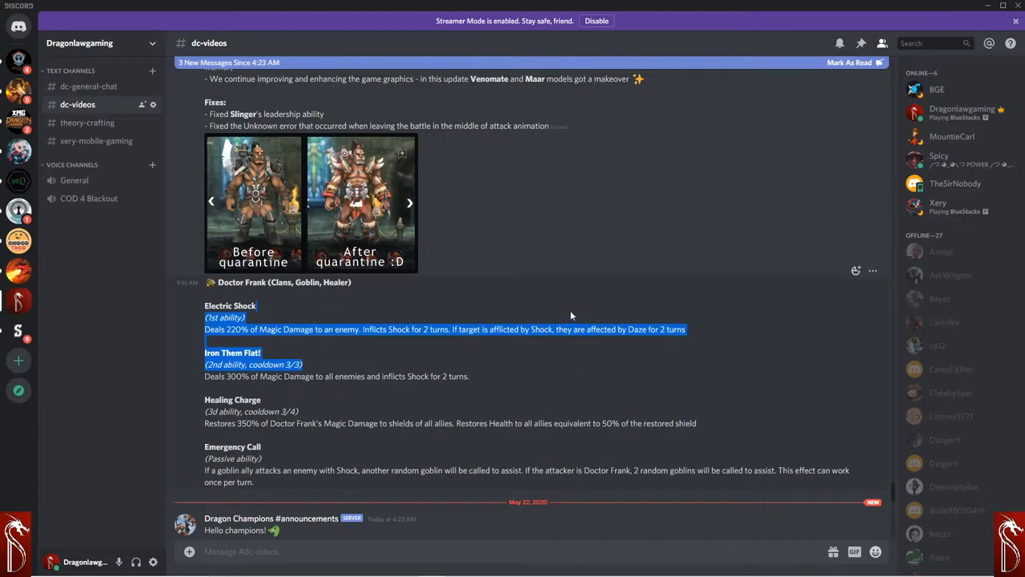
Step: Scroll past the Doctor Frank post to the Battlegrounds and Artifacts announcement
scroll("down", 3)
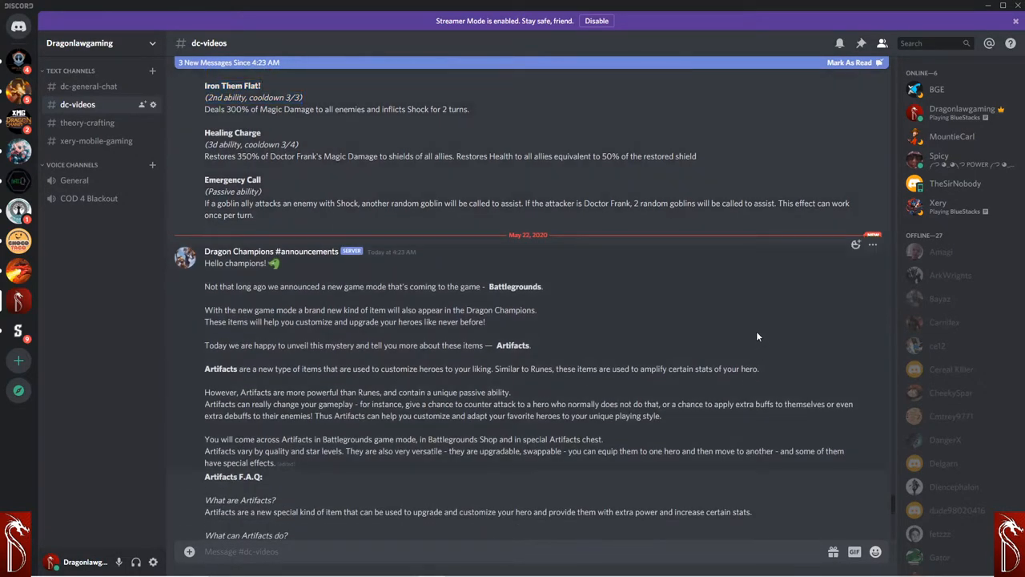
scroll("up", 3)
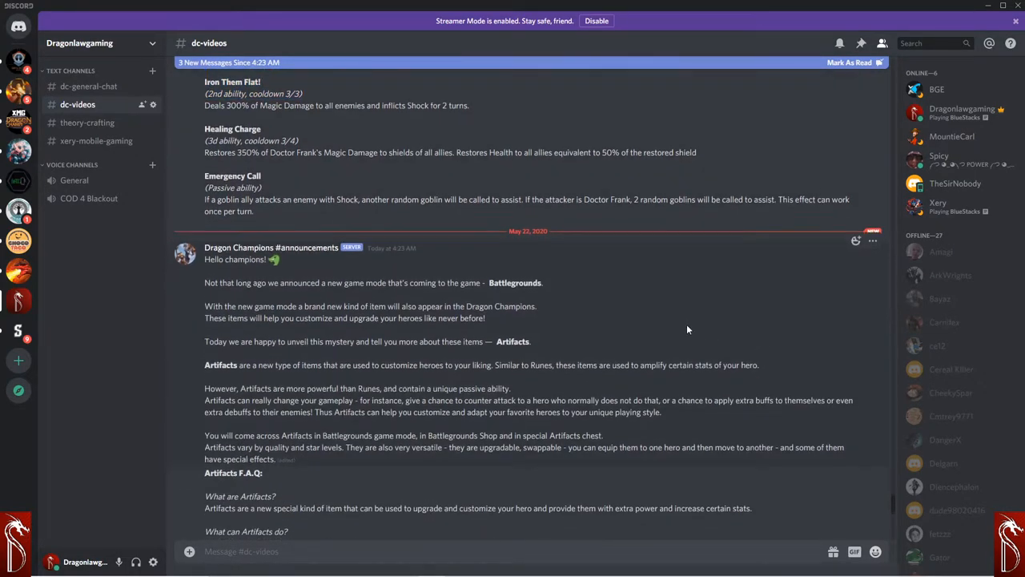
scroll("down", 3)
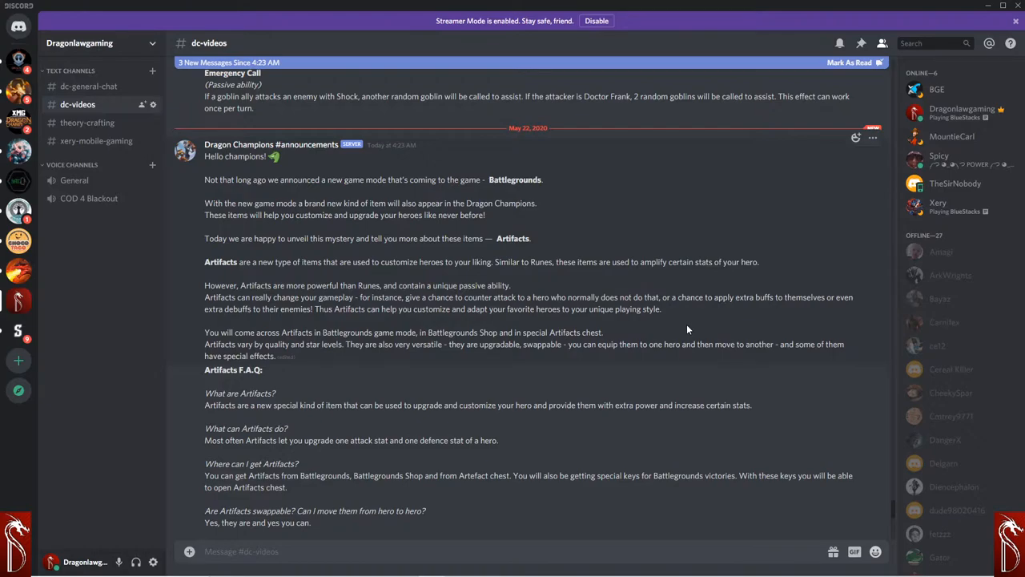
mouse_move(637, 375)
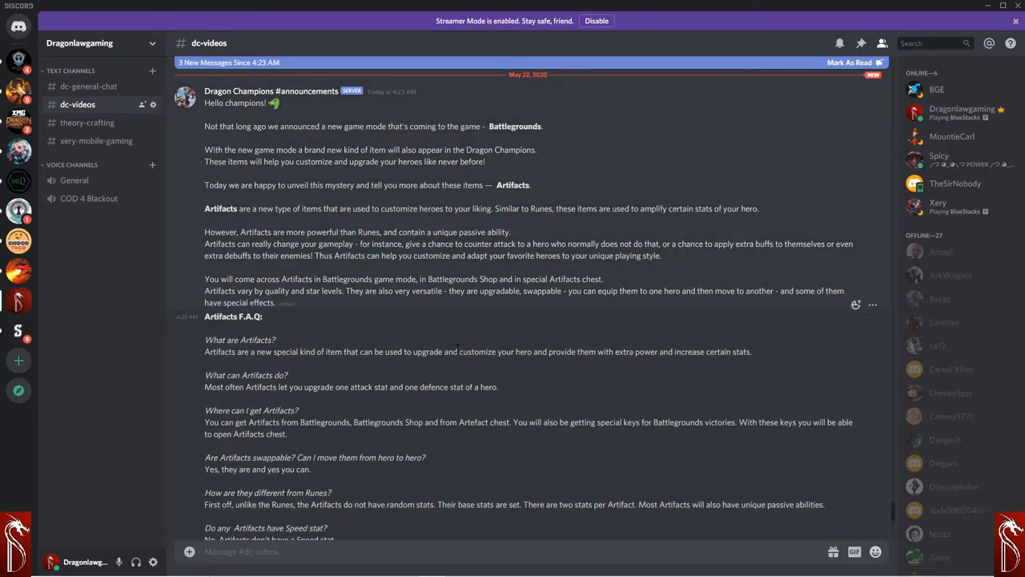
scroll("down", 3)
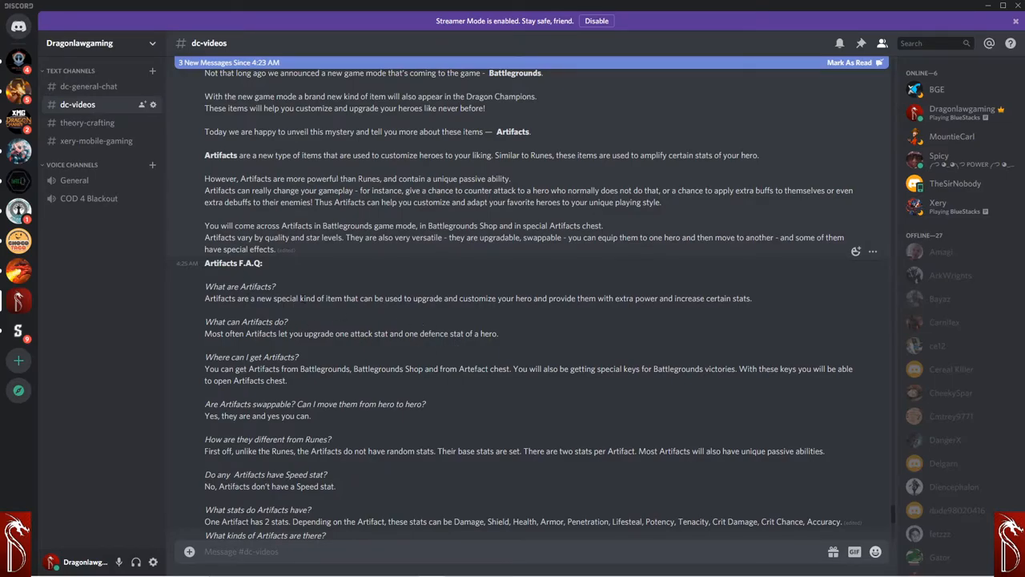
Step: Scroll into the Artifacts F.A.Q. through the answers on kinds and upgrading of Artifacts
scroll("down", 3)
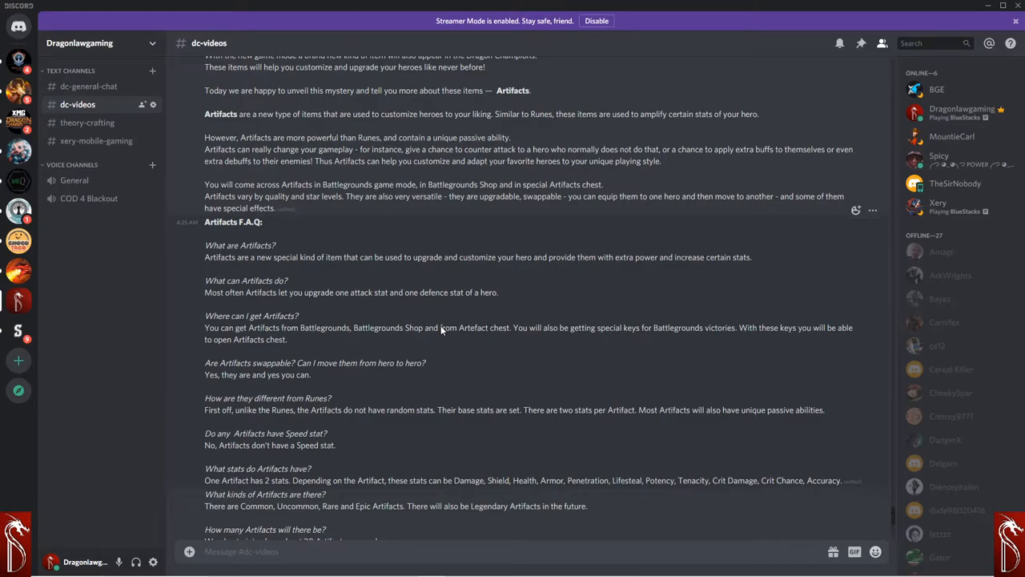
scroll("down", 3)
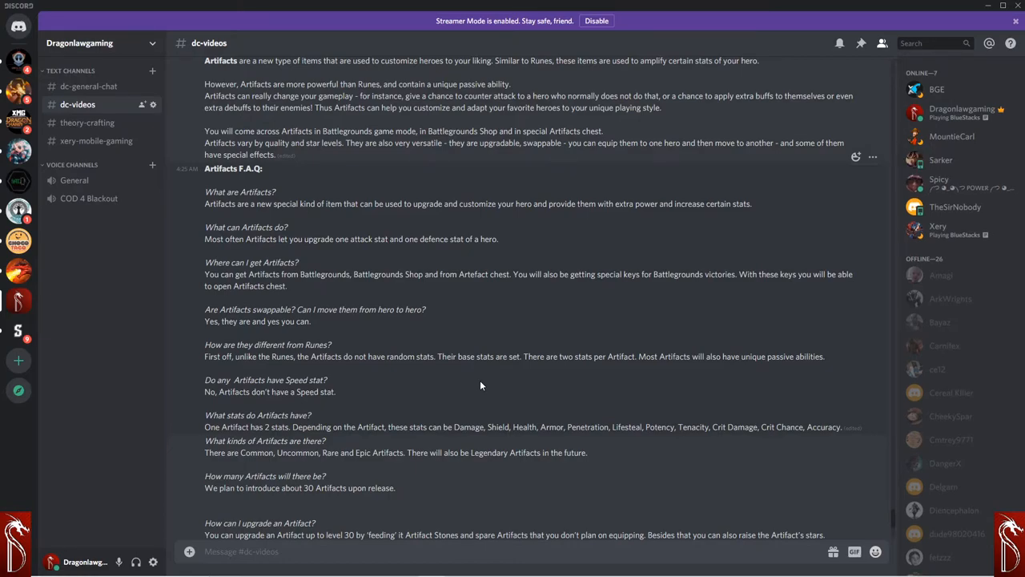
mouse_move(532, 385)
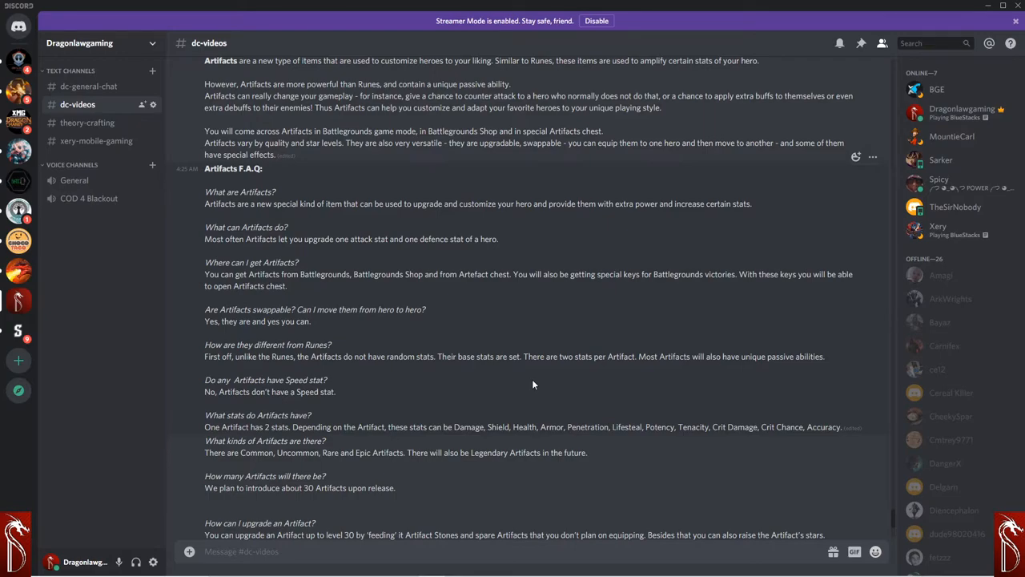
mouse_move(560, 335)
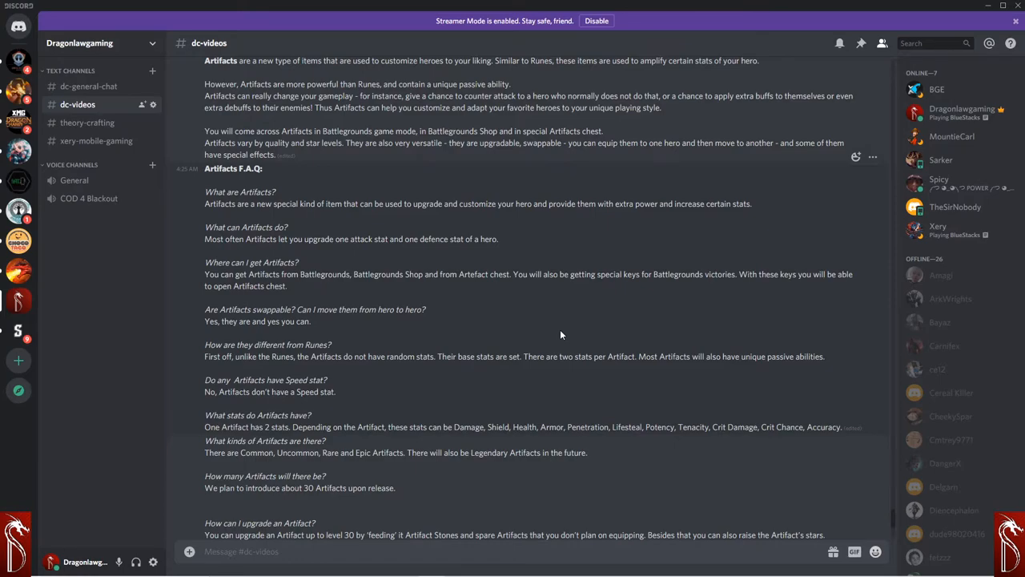
Step: Scroll further through the F.A.Q. to Artifact levels and 5 star ranks
scroll("down", 3)
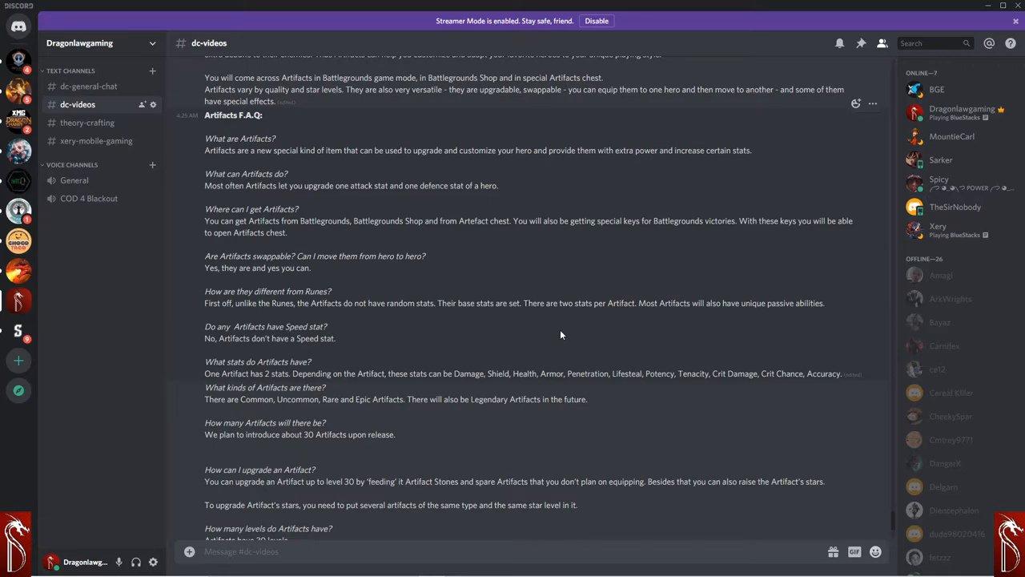
mouse_move(561, 335)
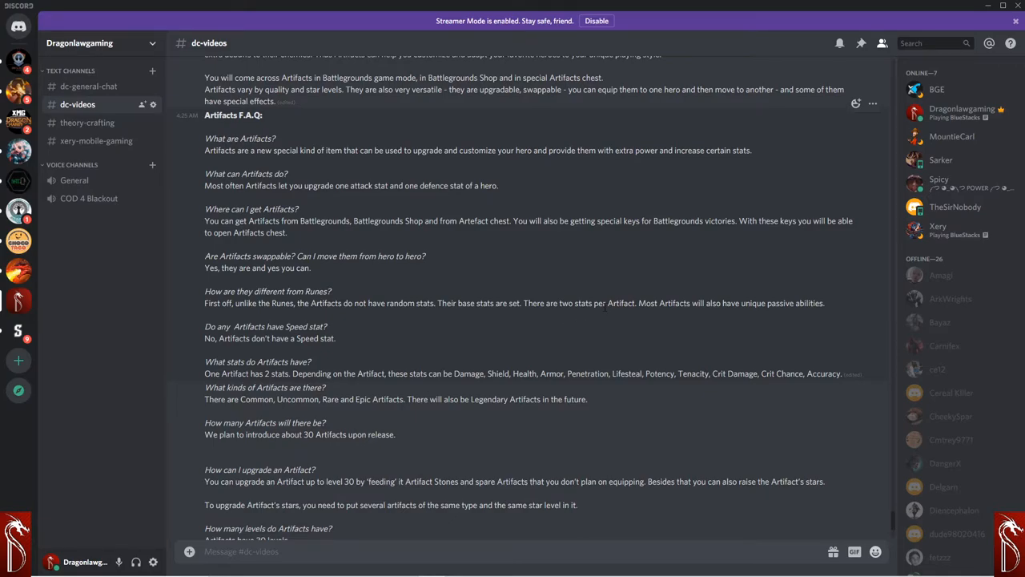
mouse_move(665, 320)
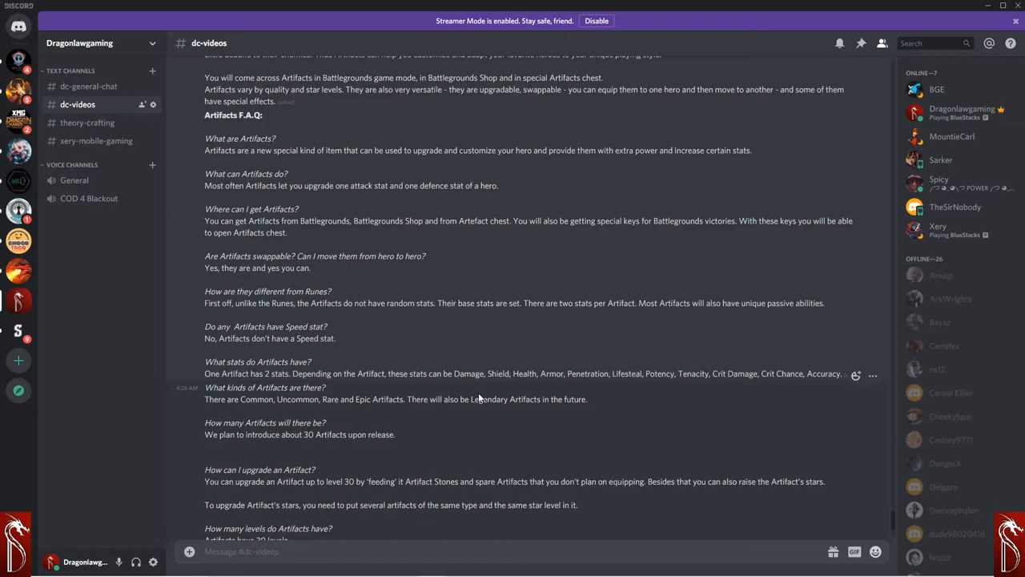
scroll("down", 3)
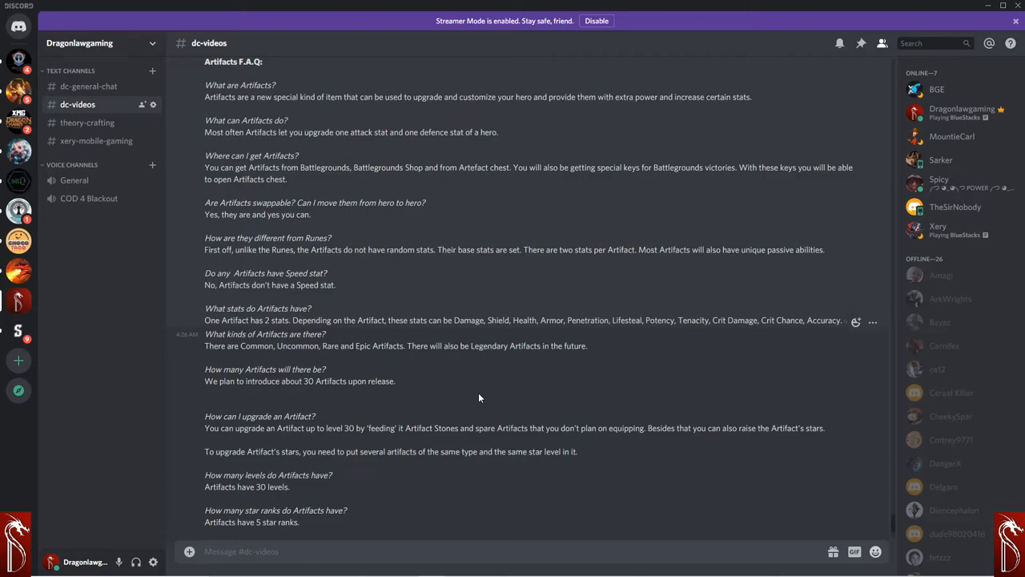
mouse_move(842, 343)
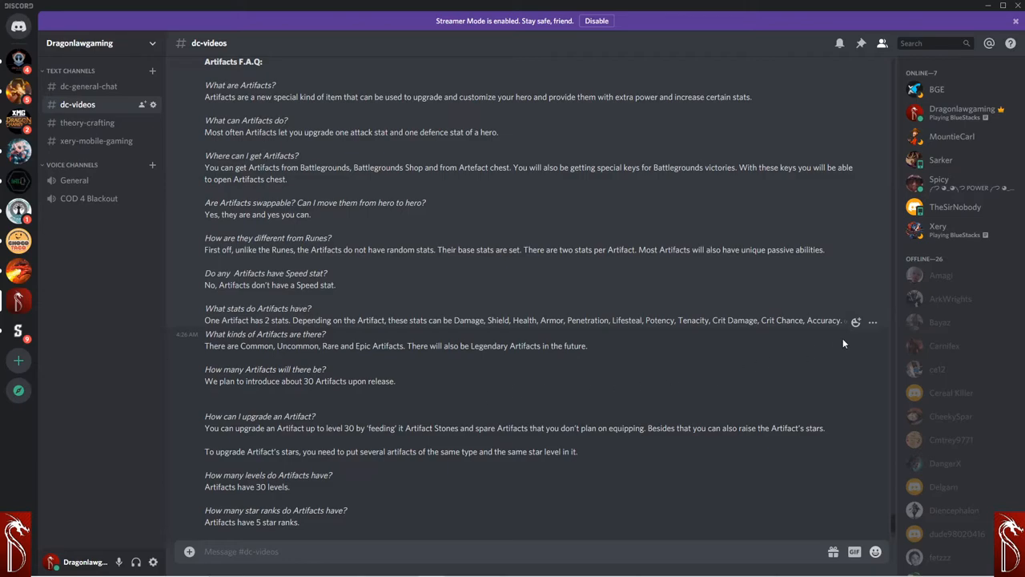
mouse_move(499, 383)
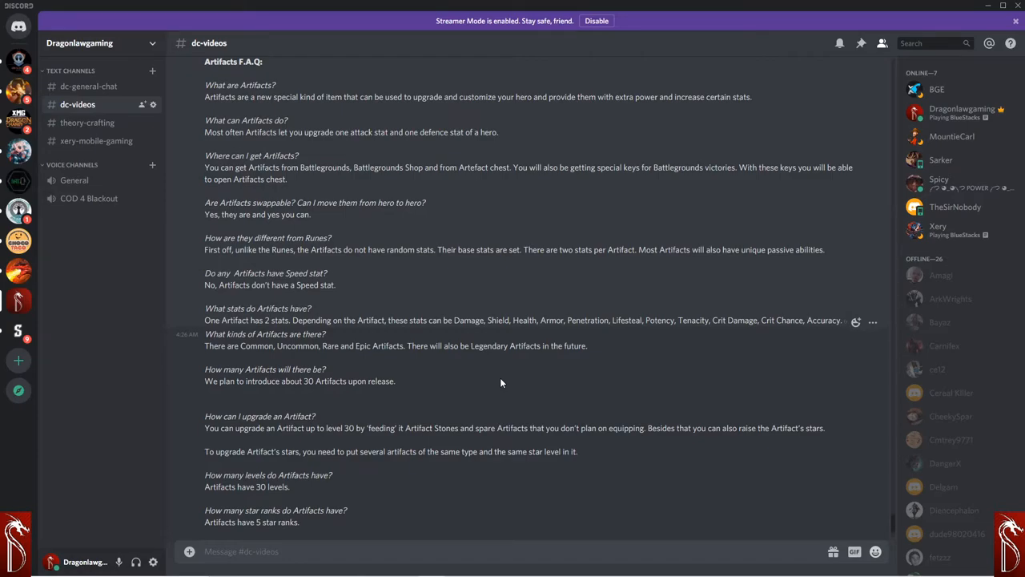
Step: Scroll to the F.A.Q.'s closing note, then return to Doctor Frank's hero screen in the game
scroll("down", 3)
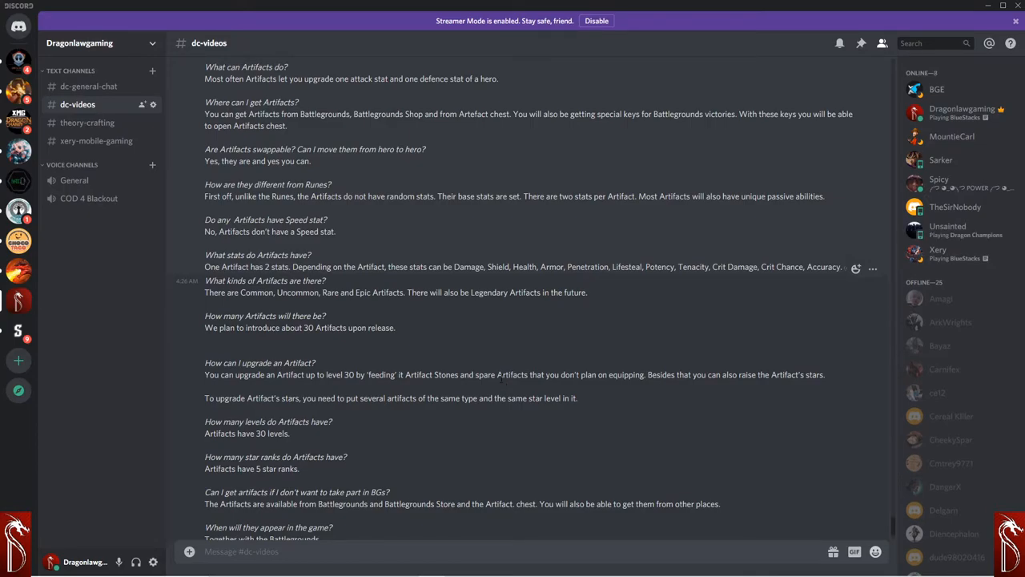
scroll("down", 3)
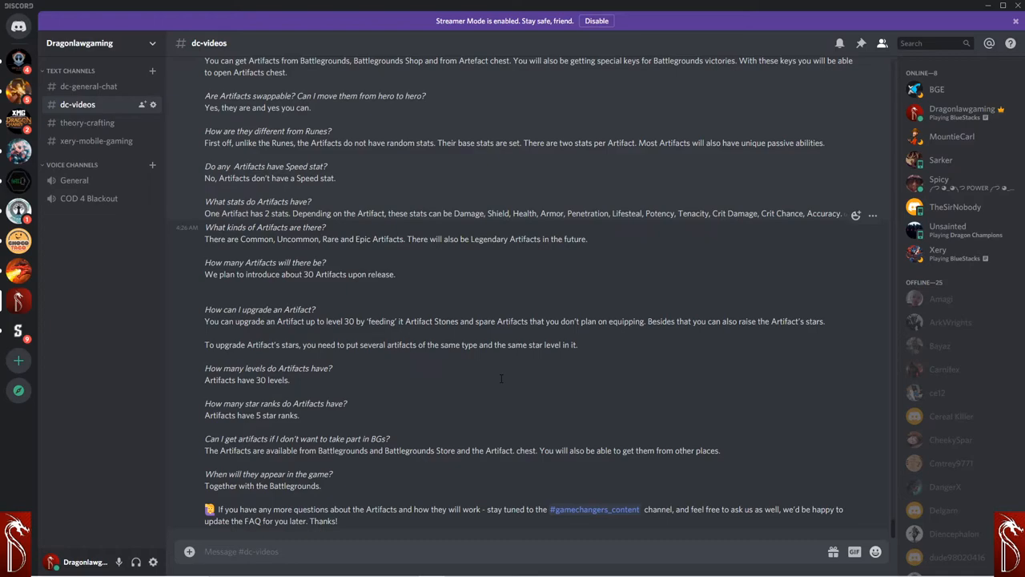
mouse_move(527, 359)
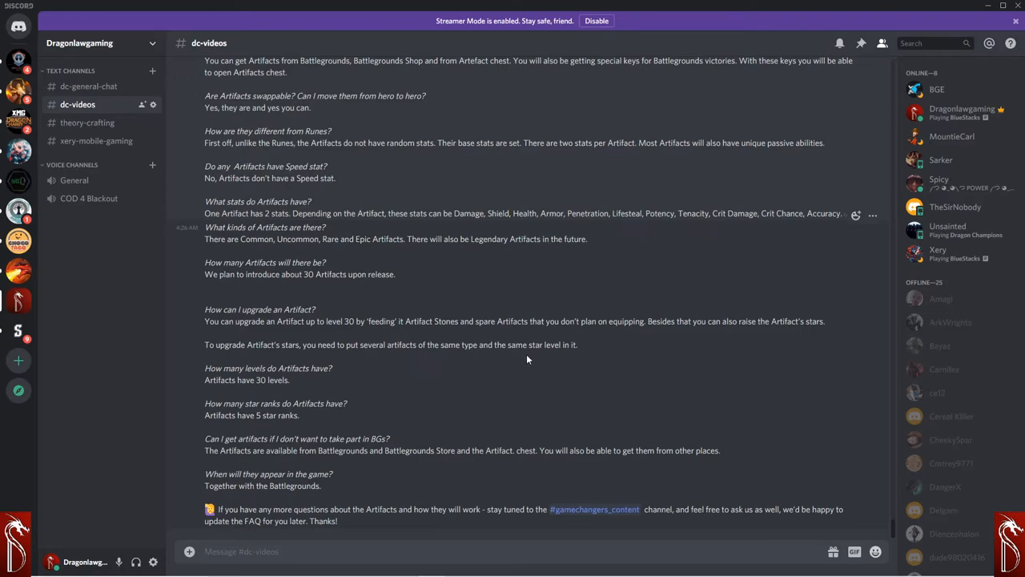
mouse_move(506, 382)
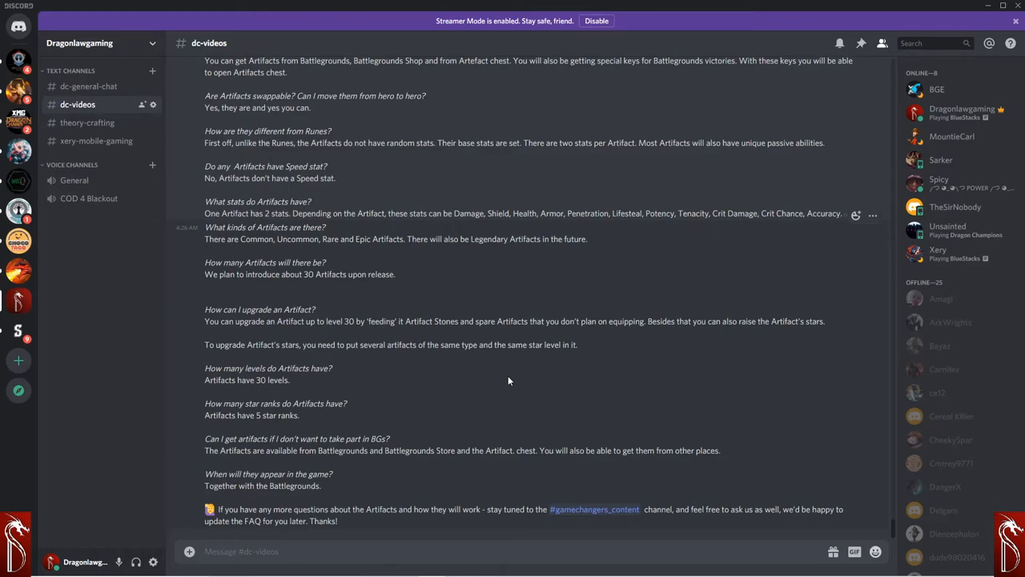
mouse_move(565, 374)
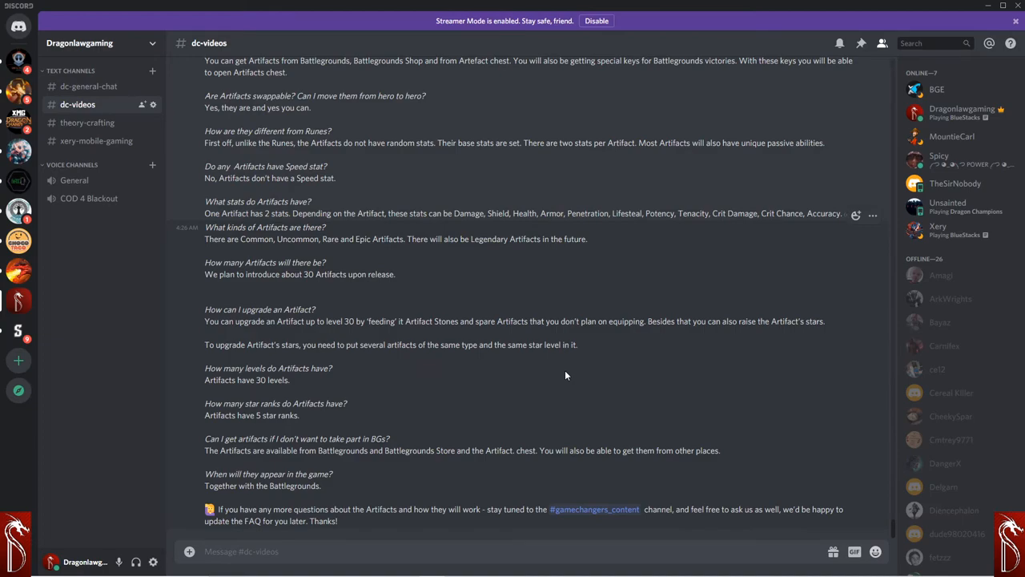
mouse_move(626, 352)
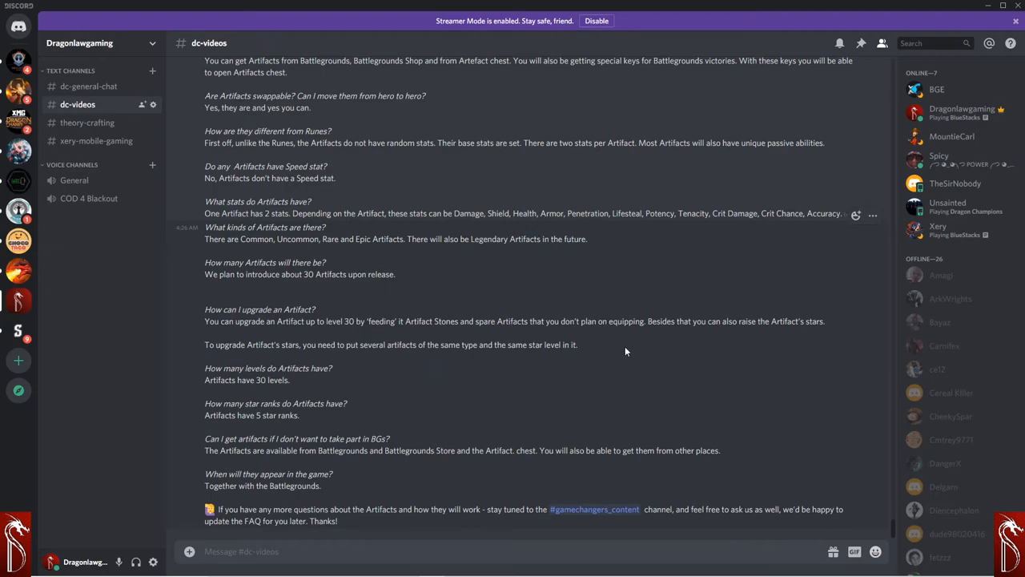
left_click(458, 567)
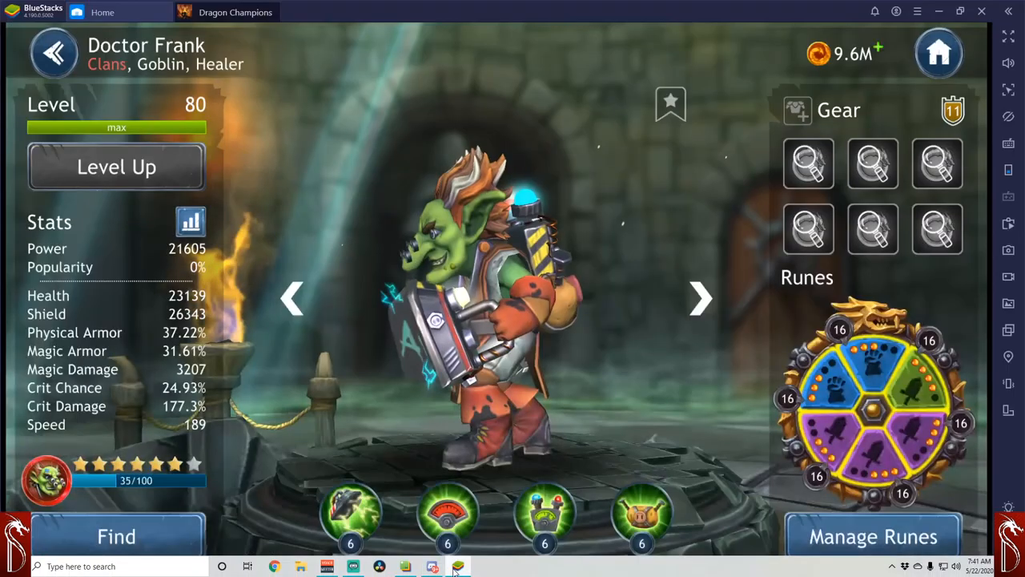